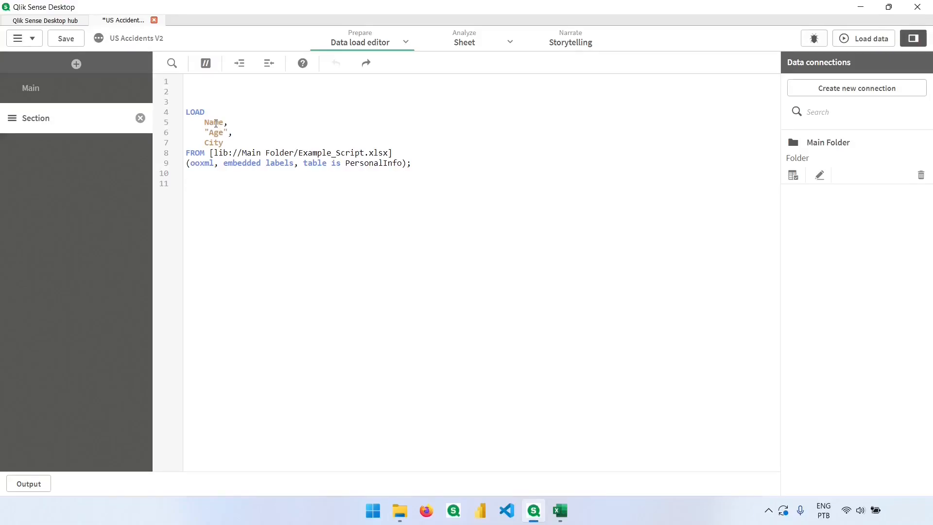
Step: Rename the Name field to NAME, reload, and dismiss the field-not-found error
double_click(213, 122)
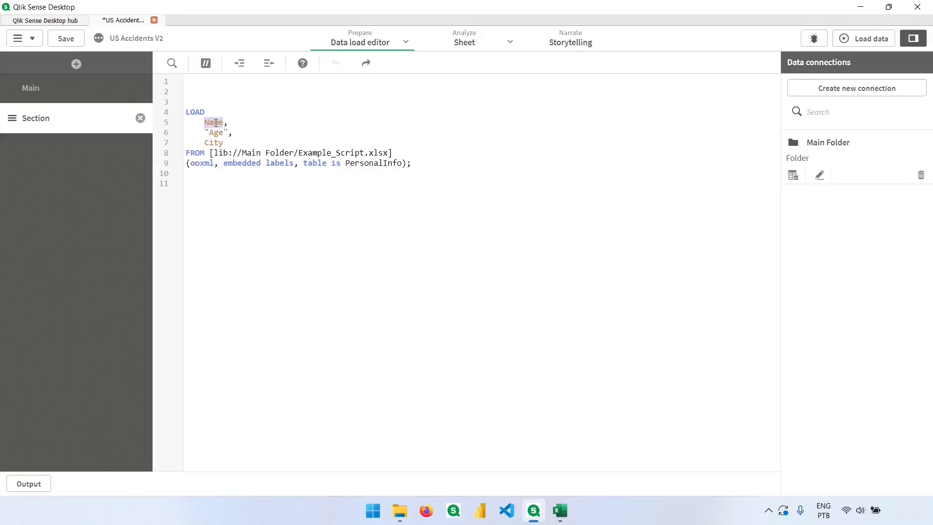
text(NAME,)
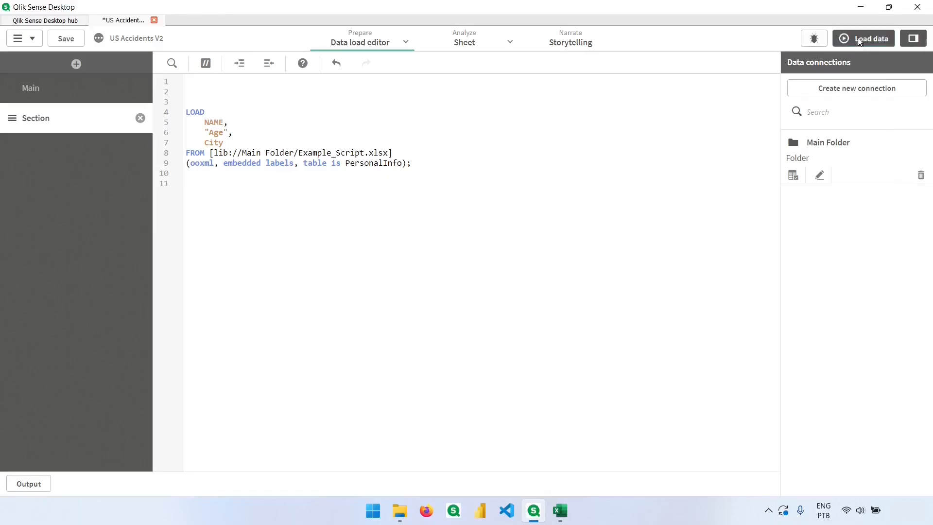
click(862, 38)
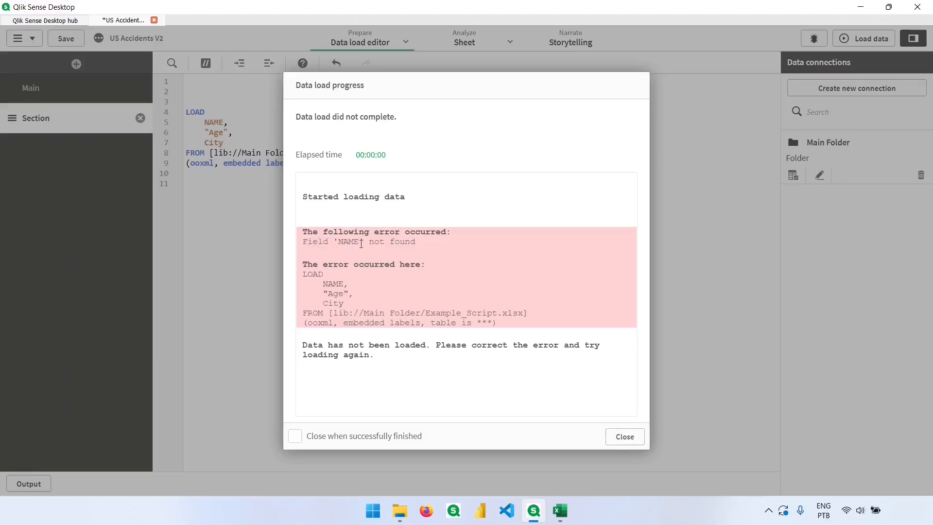
click(558, 510)
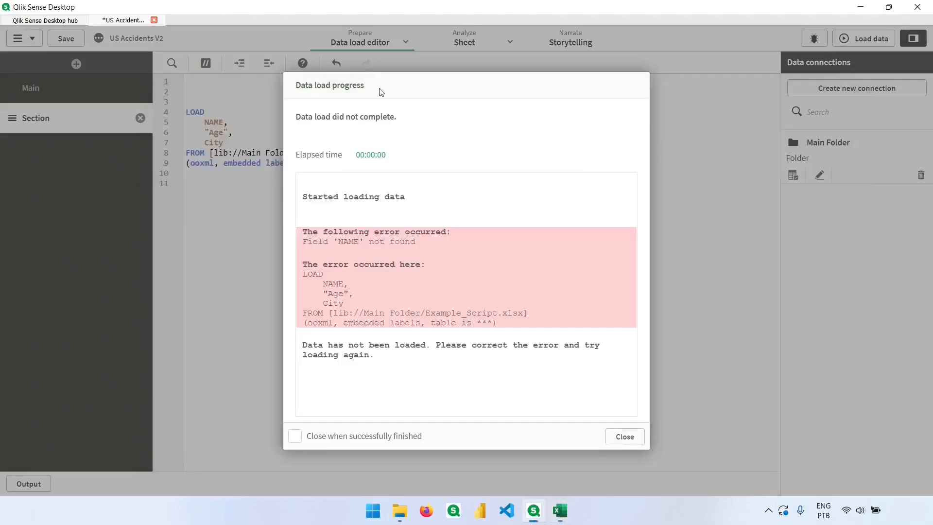
click(624, 436)
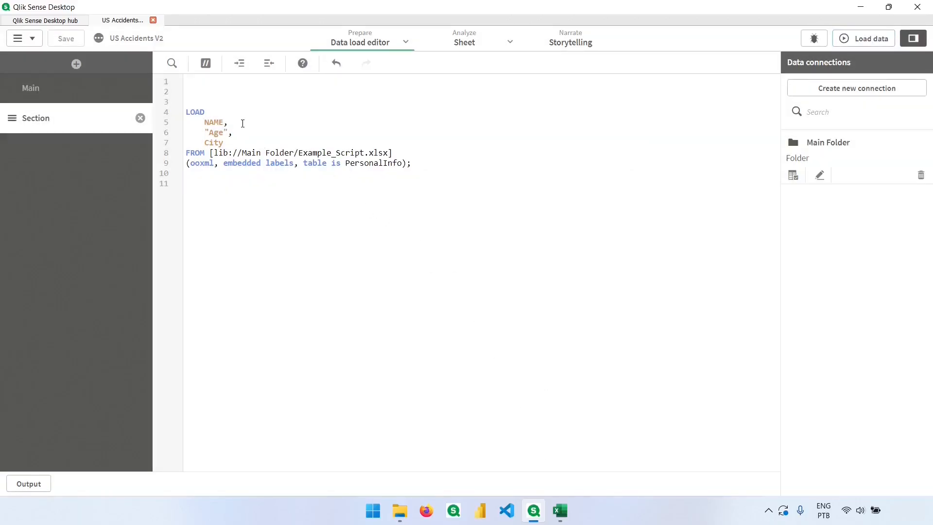
Step: Change NAME back to Name and reload successfully, fetching 4 lines
click(558, 511)
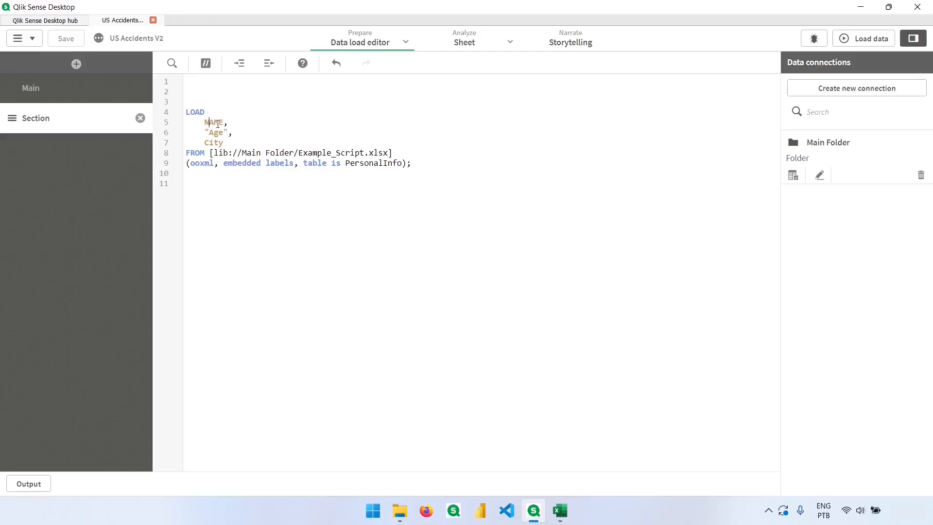
text(Name,)
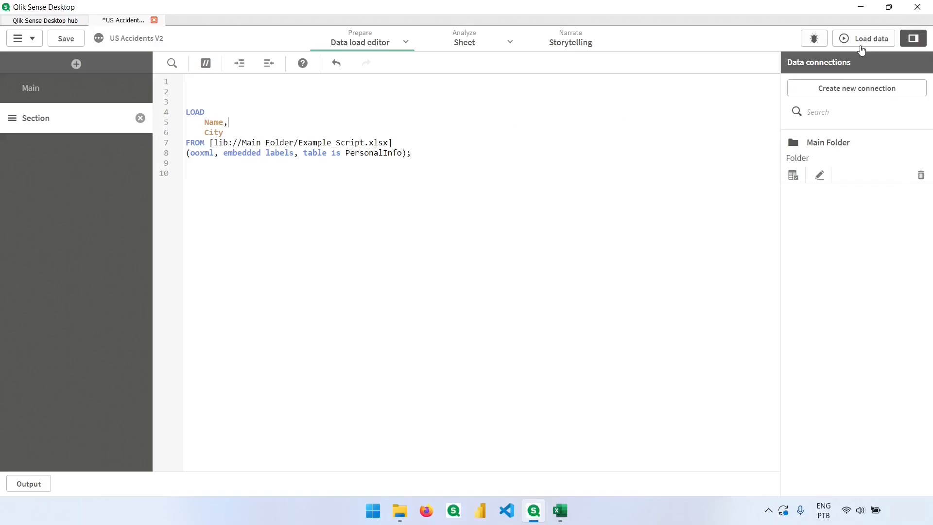
click(863, 38)
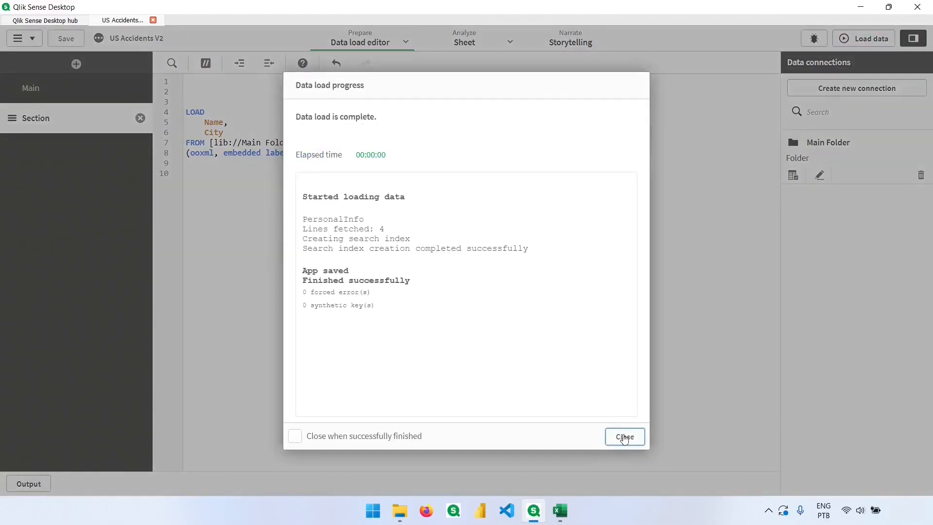
click(624, 436)
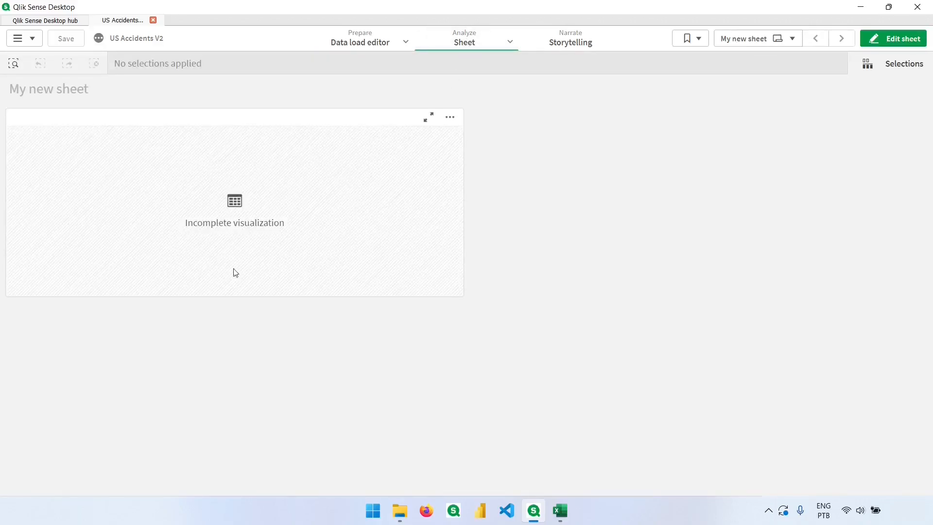
Step: Set the sheet table's first invalid column to the Name field
click(892, 38)
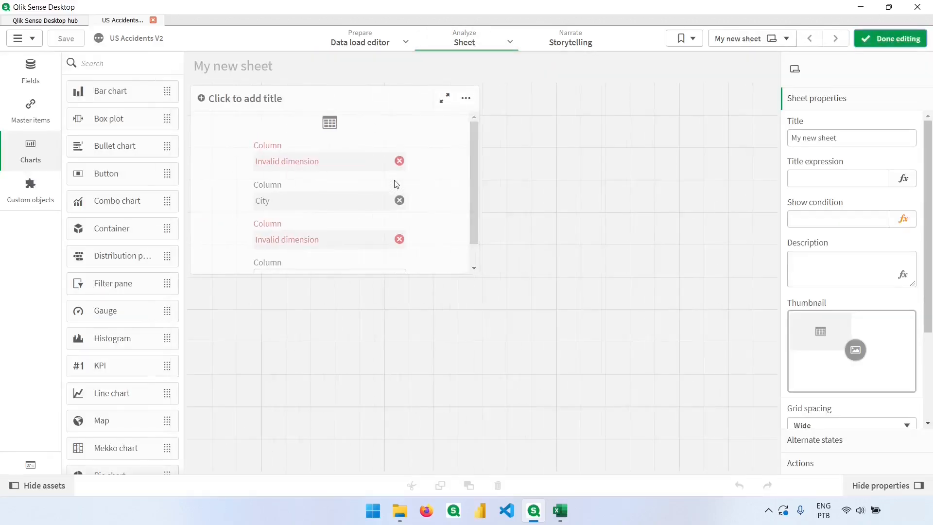
click(336, 178)
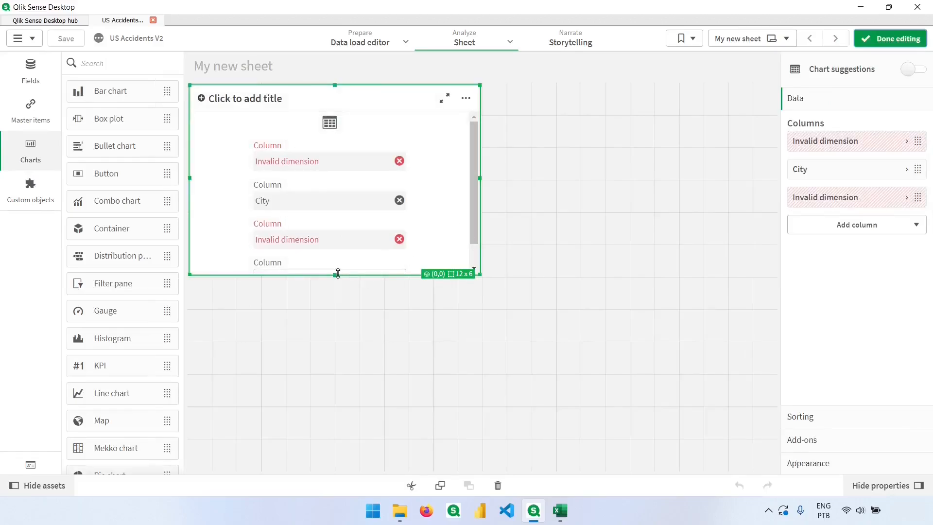
click(825, 141)
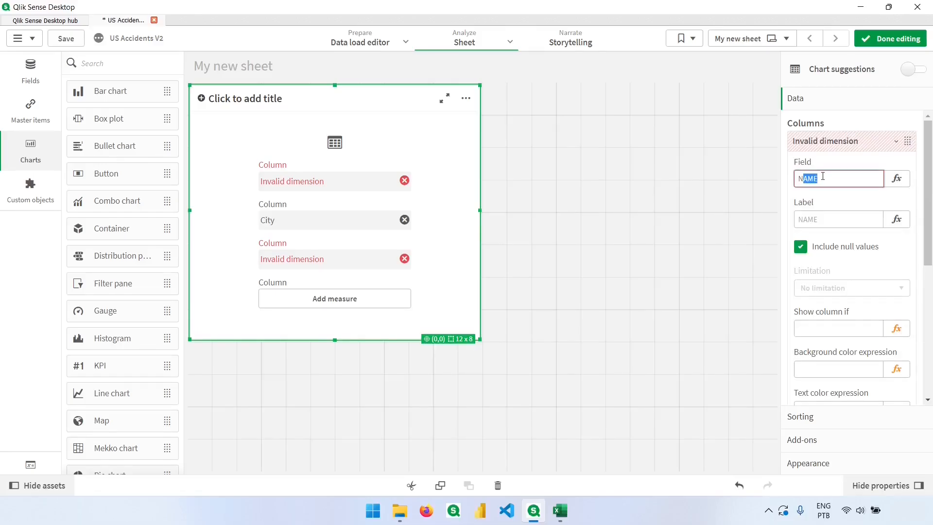
text(Name)
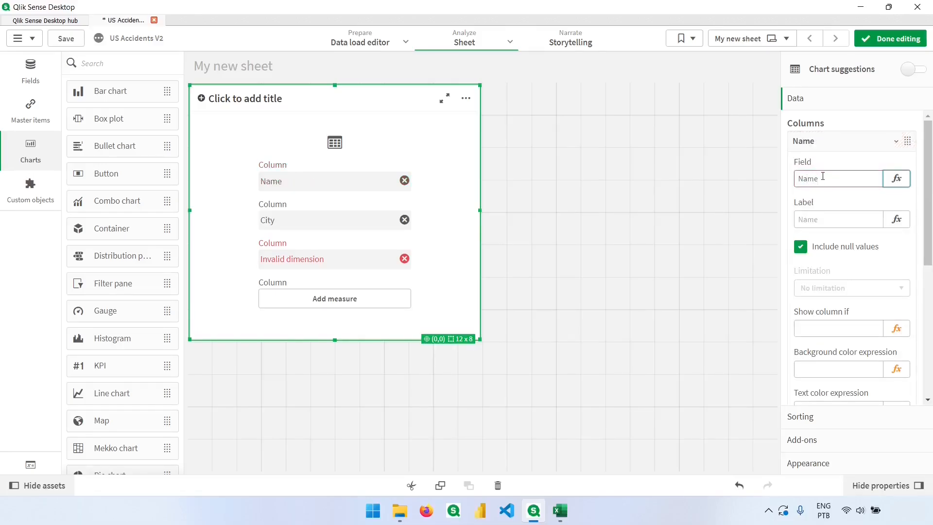
click(291, 259)
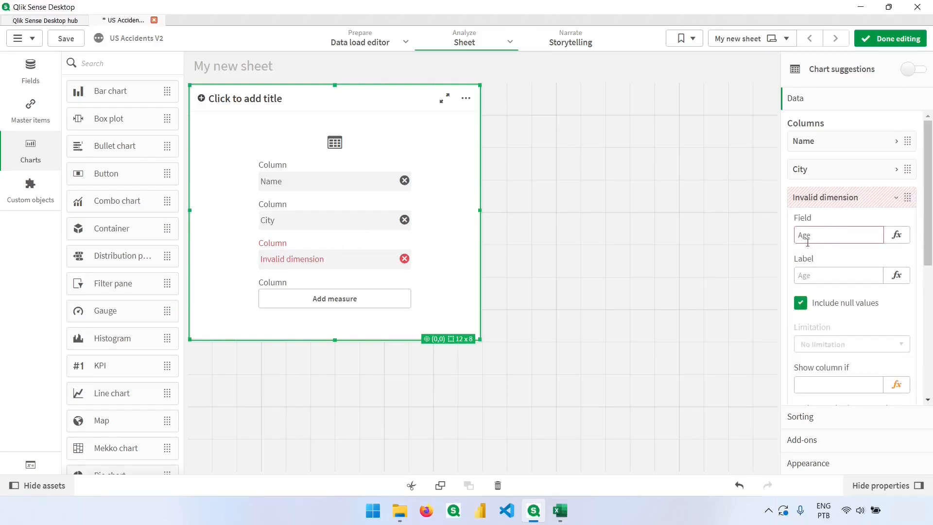
Step: Inspect the still-invalid Age column, then return to the load script
click(838, 234)
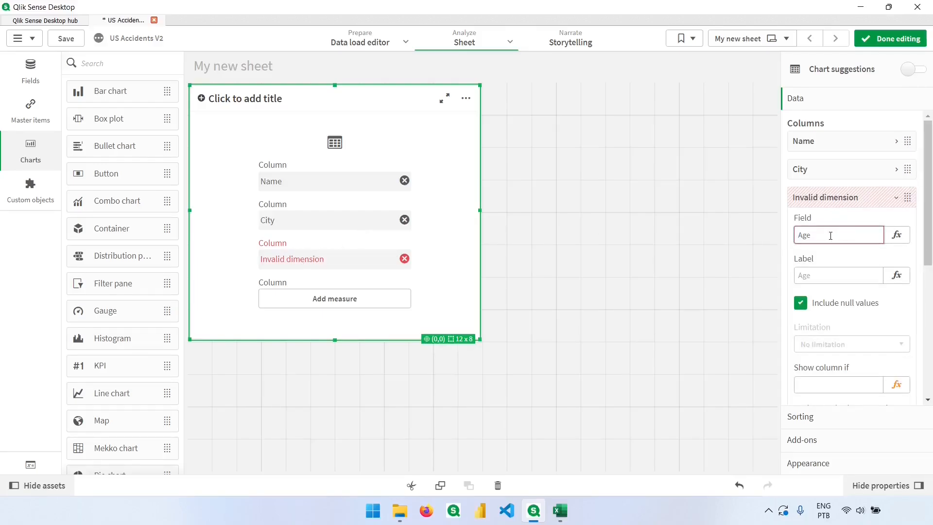
click(895, 197)
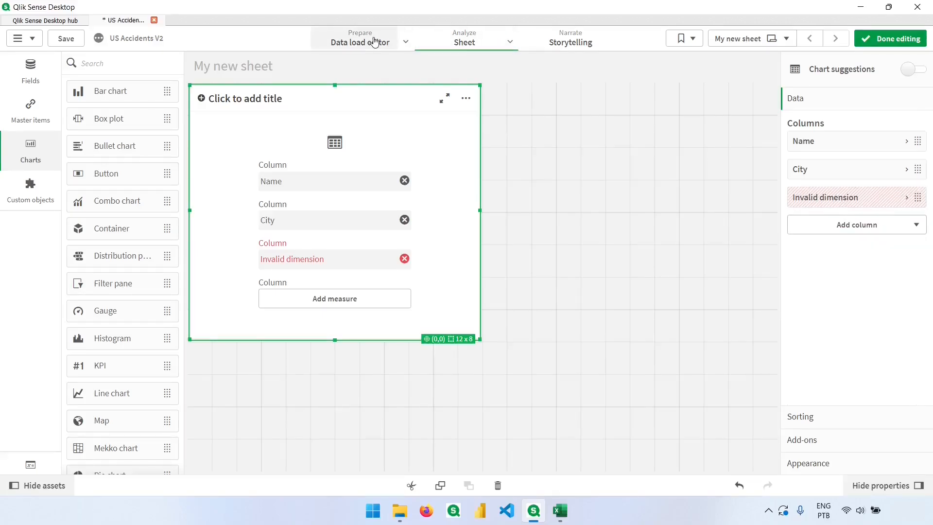
click(359, 42)
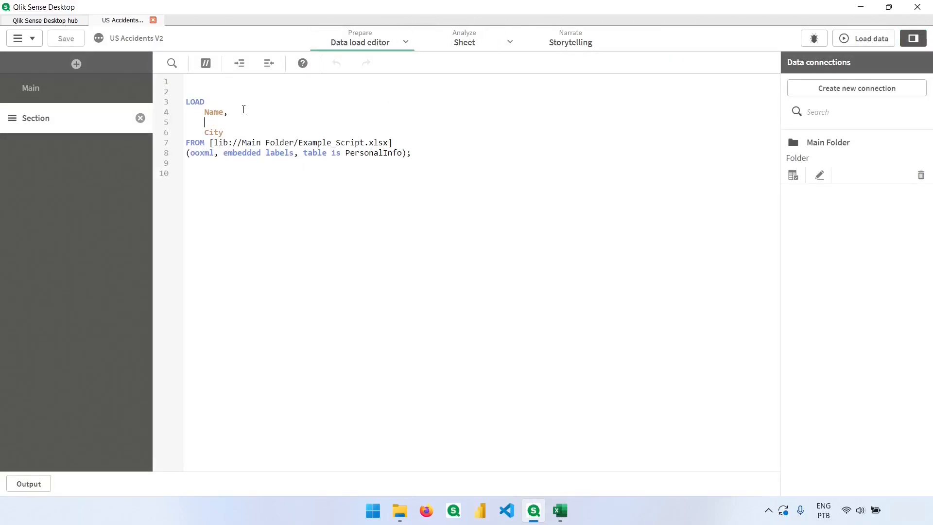
Step: Add Age back, reload, and confirm the table shows Name, City and Age
text(Age,)
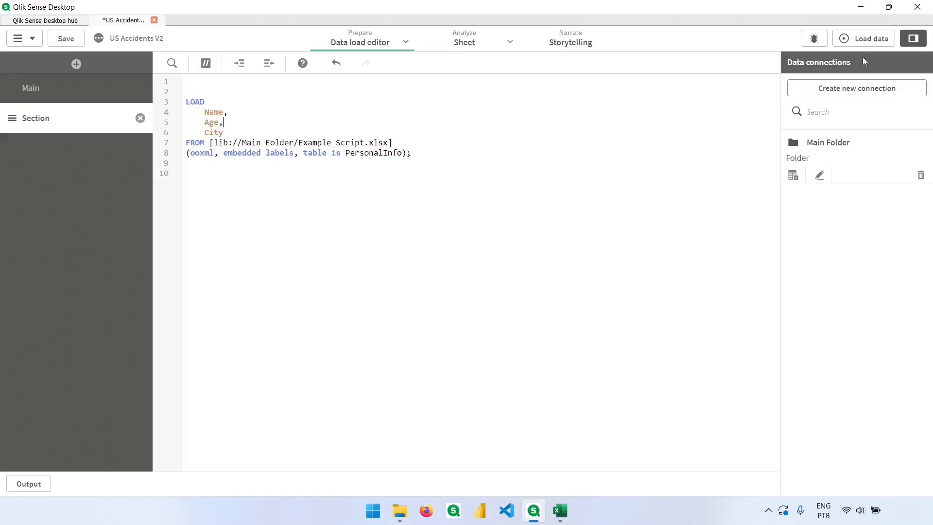
click(66, 38)
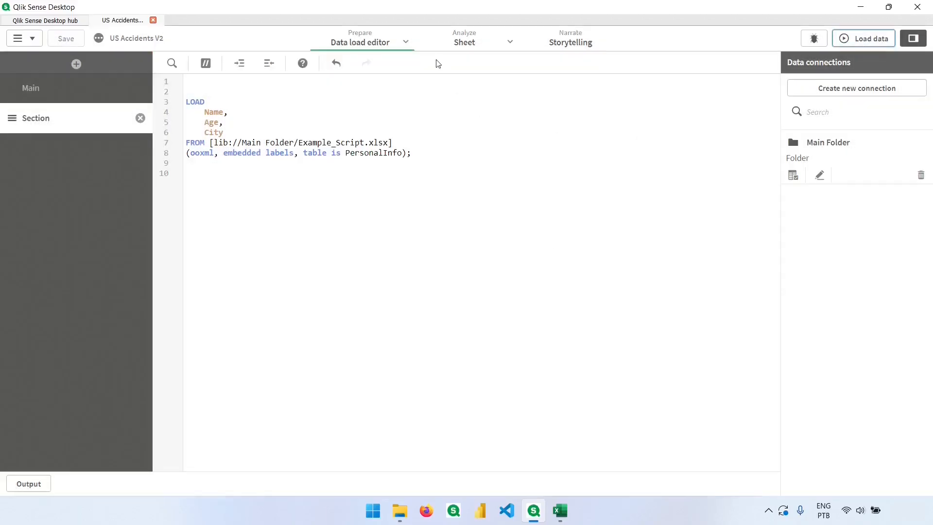
click(463, 42)
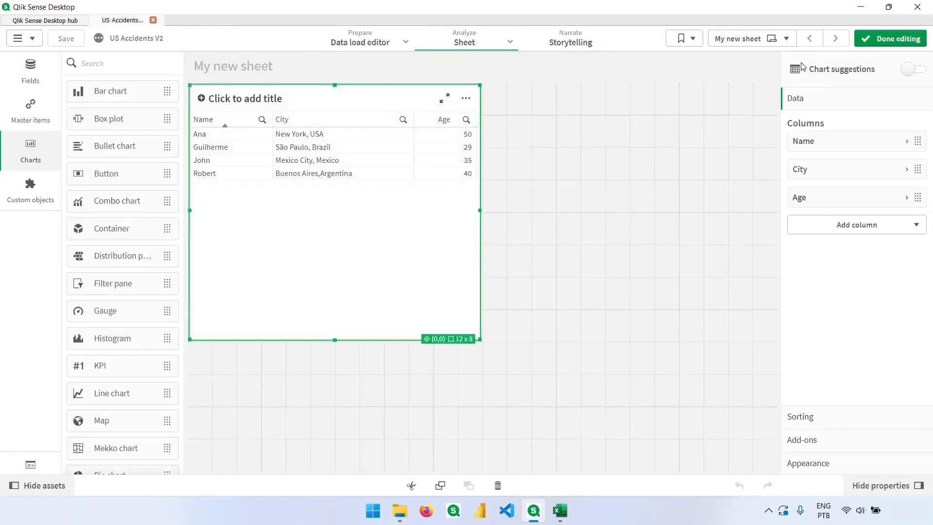
click(889, 38)
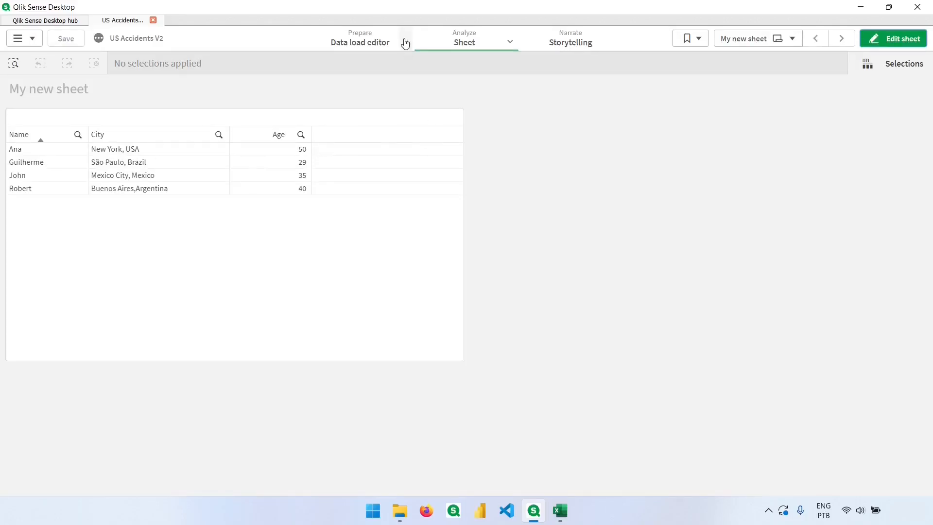
click(360, 42)
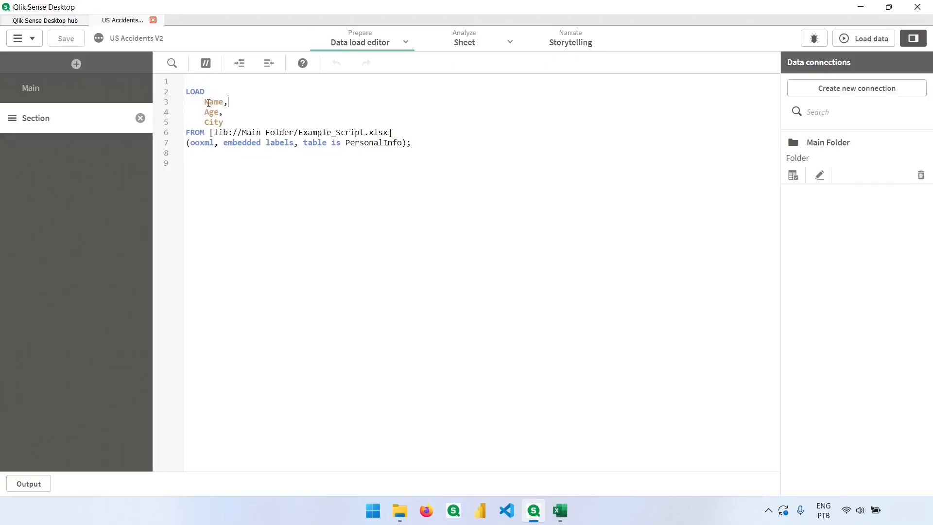
Step: Remove the extra comma after City so the fields read Name, Age, City
click(225, 112)
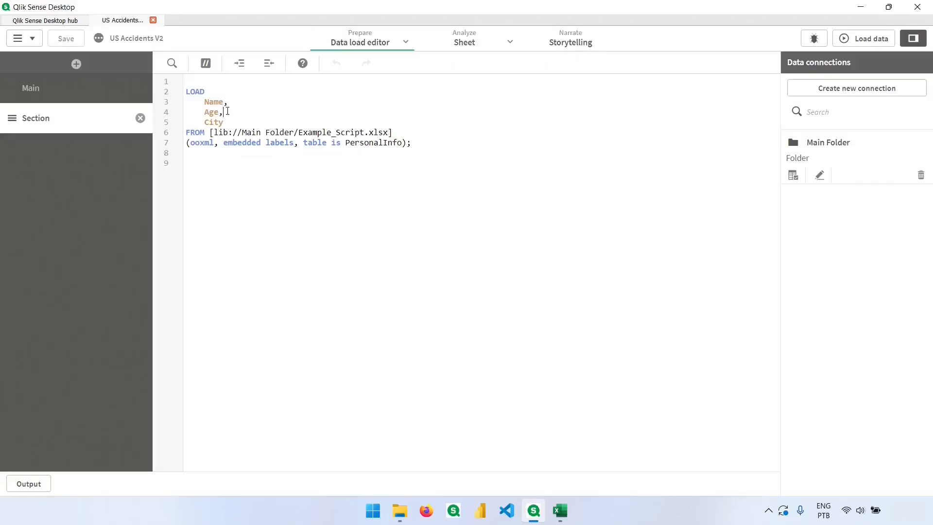
double_click(213, 122)
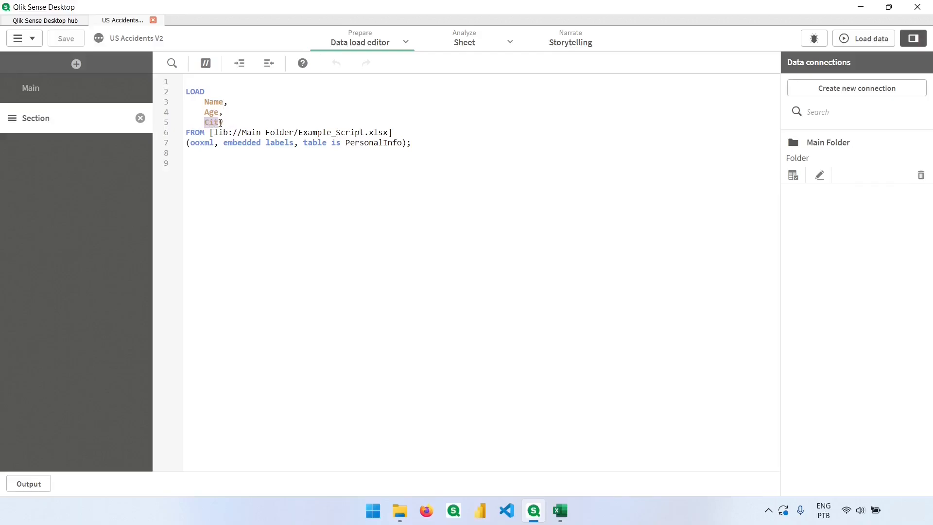
click(225, 122)
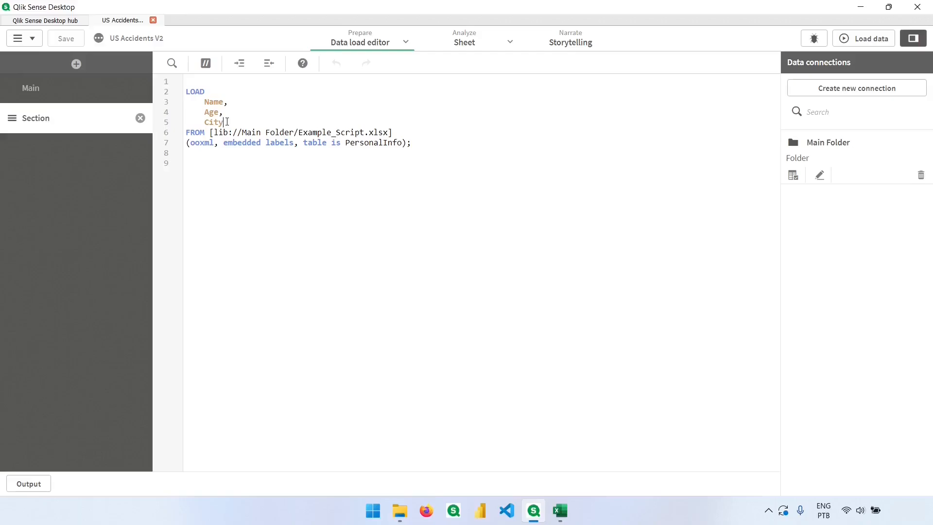
text(,)
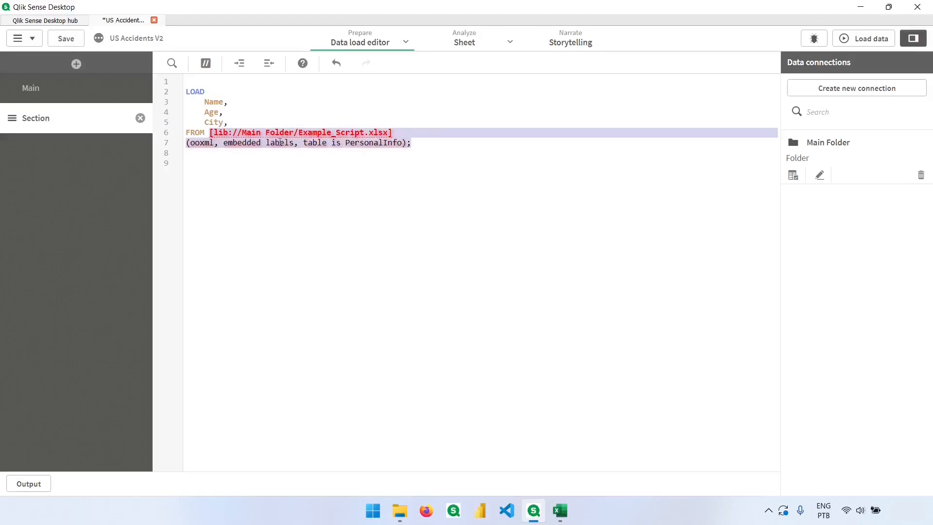
click(207, 132)
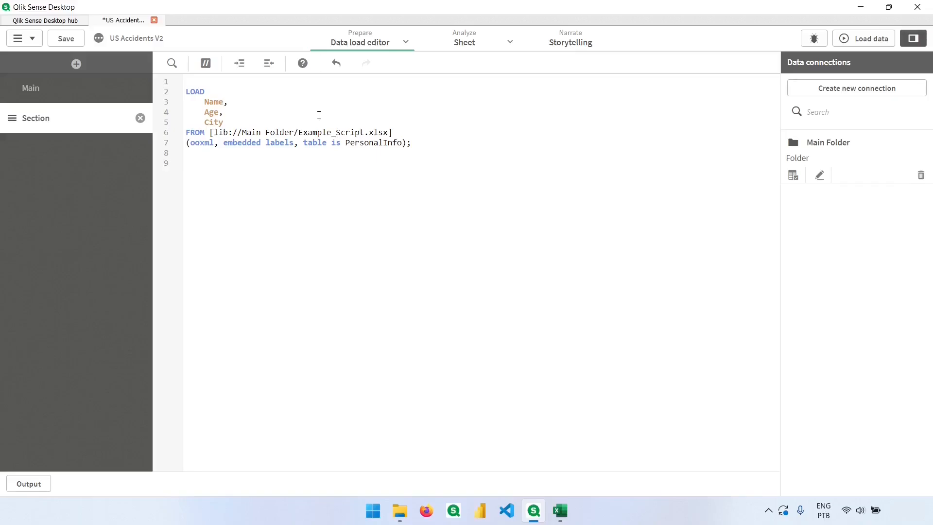
Step: Alias Name AS "First Name", reload, and view the First Name column on the sheet
click(233, 101)
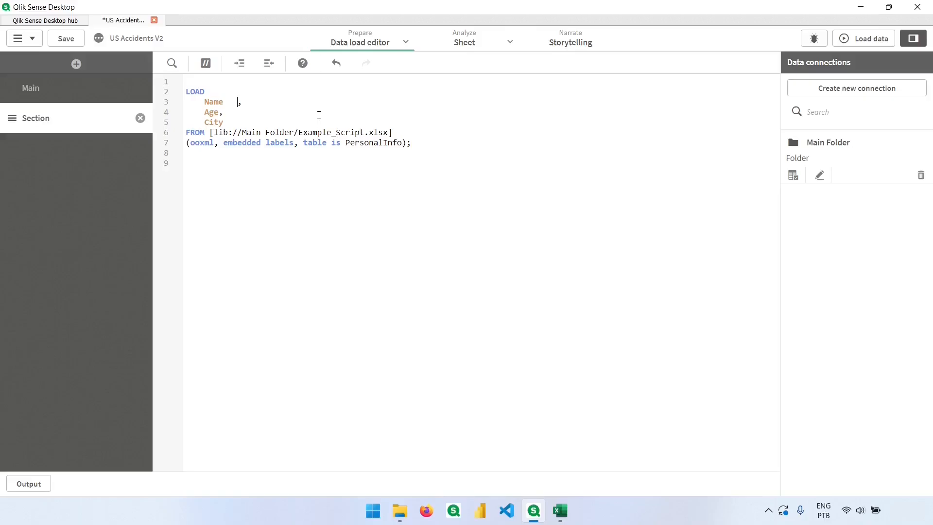
text(AS)
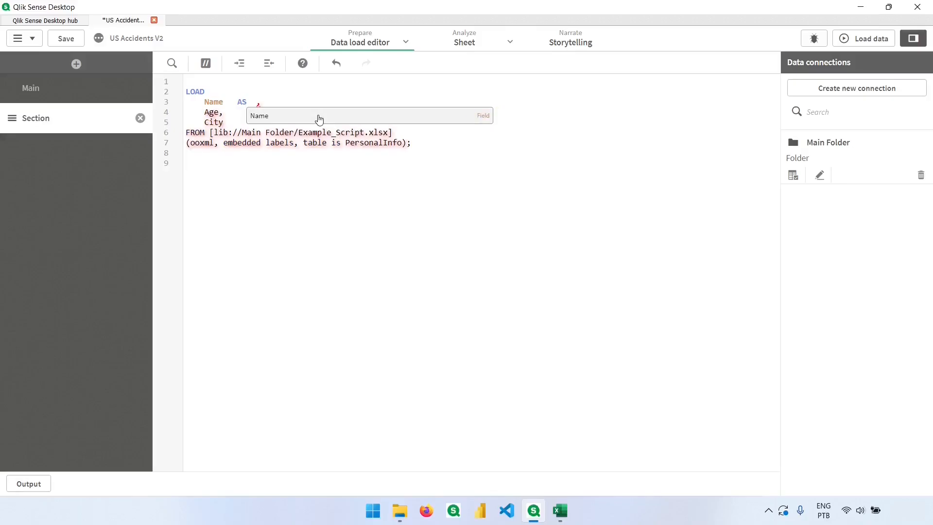
text(FI)
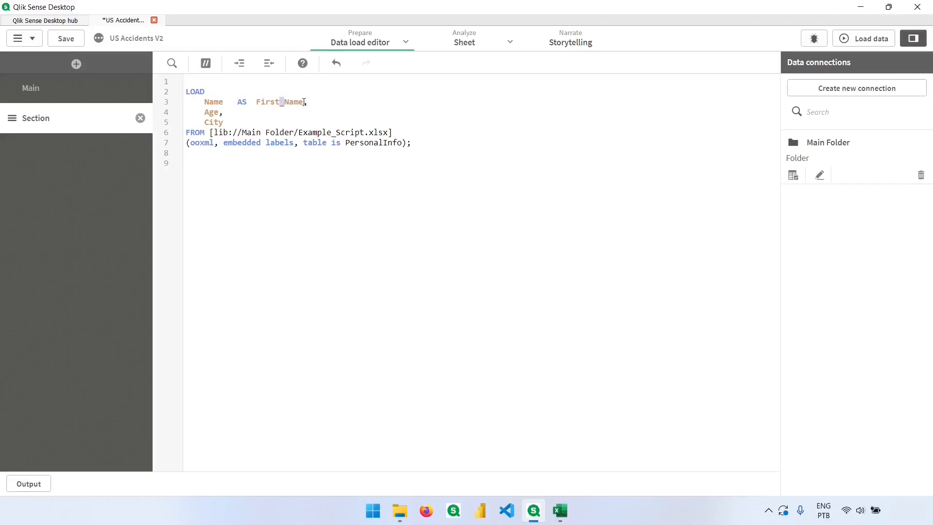
double_click(293, 102)
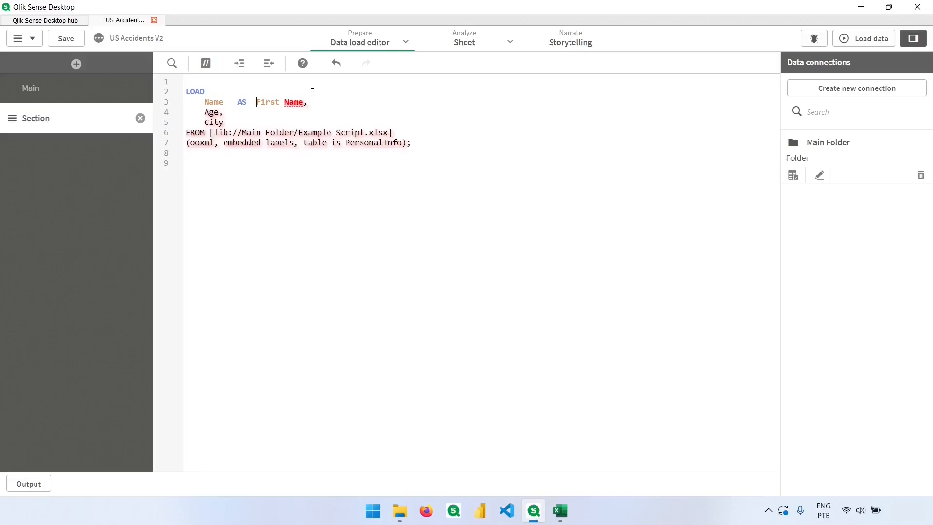
text([)
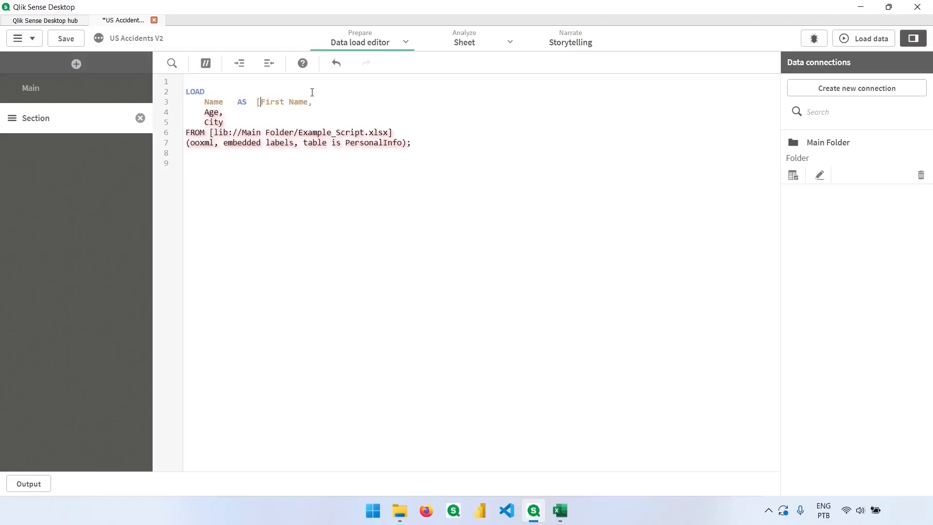
key(Backspace)
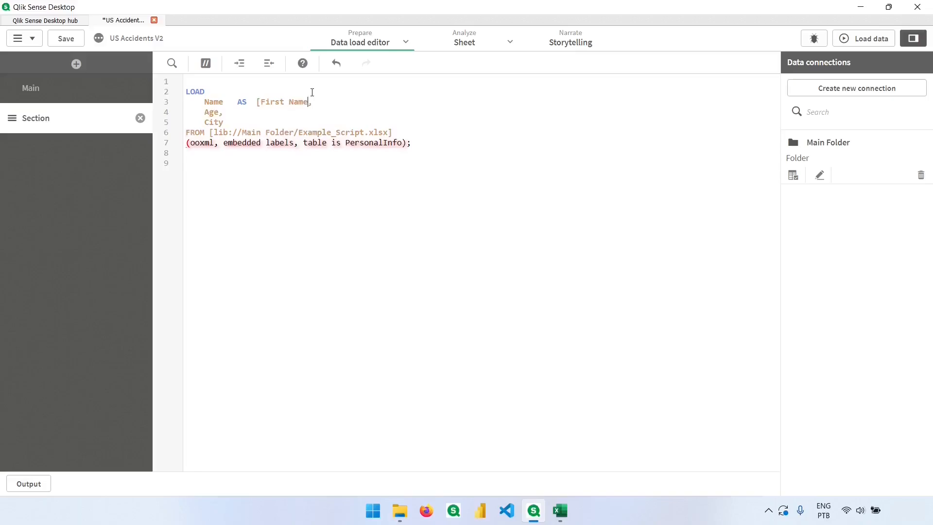
text(])
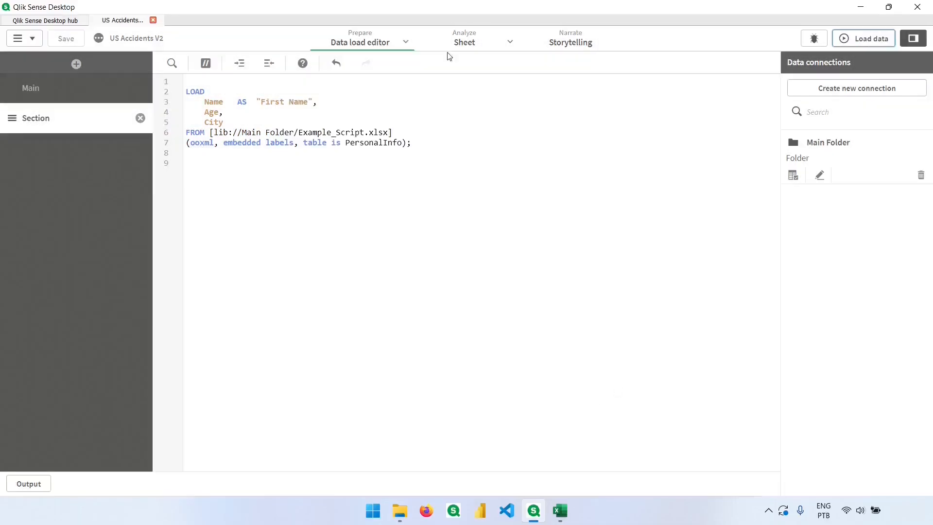
click(464, 42)
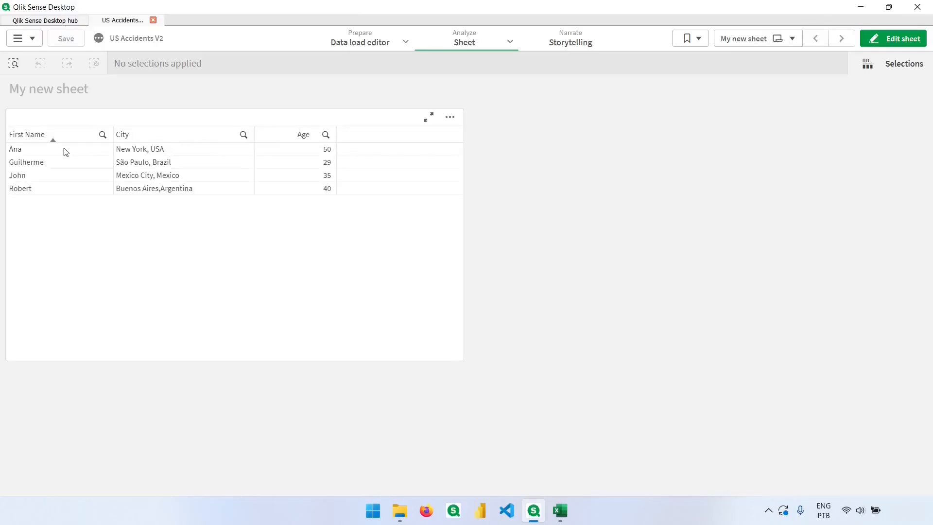
Step: Verify the Fields panel lists First Name, then go back to the script's empty line
click(898, 38)
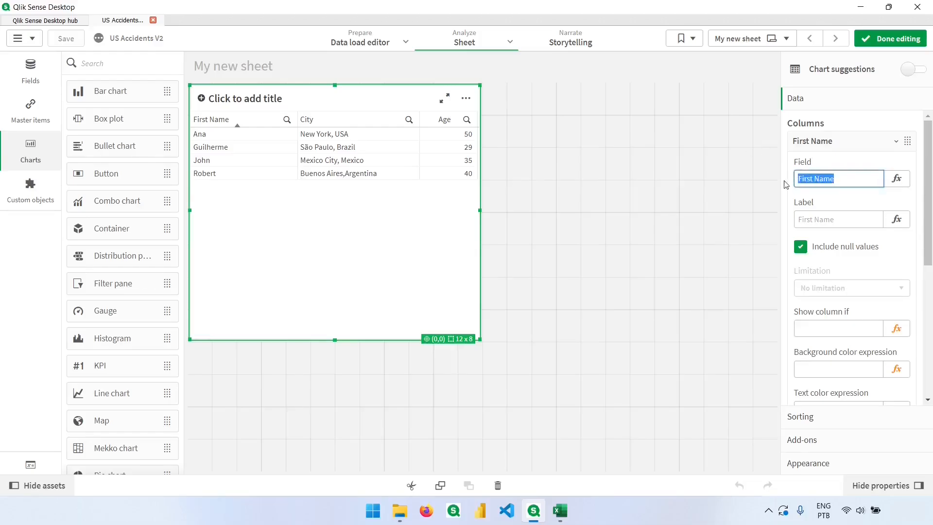
click(31, 70)
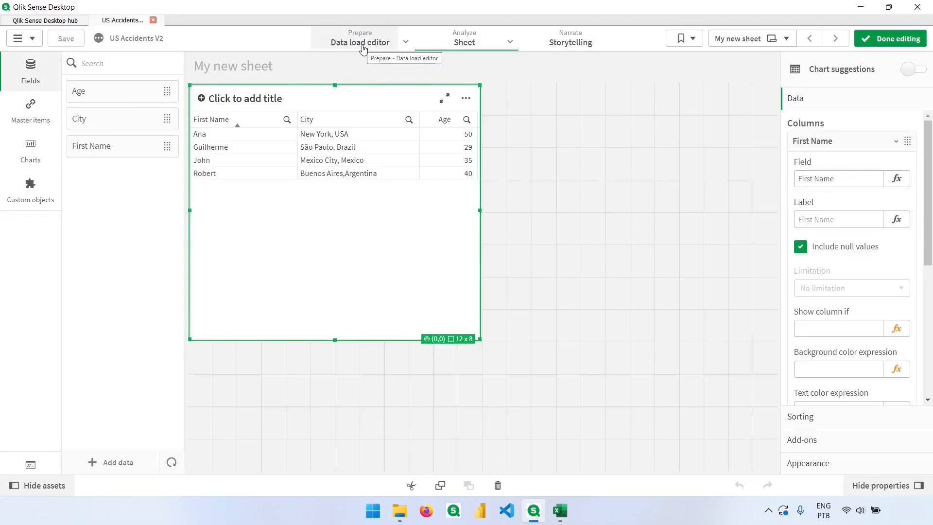
click(359, 37)
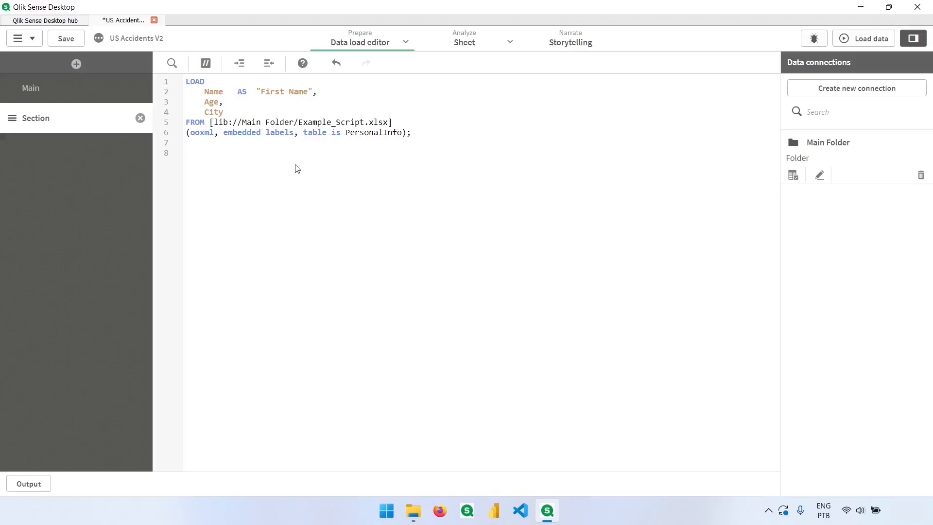
click(186, 152)
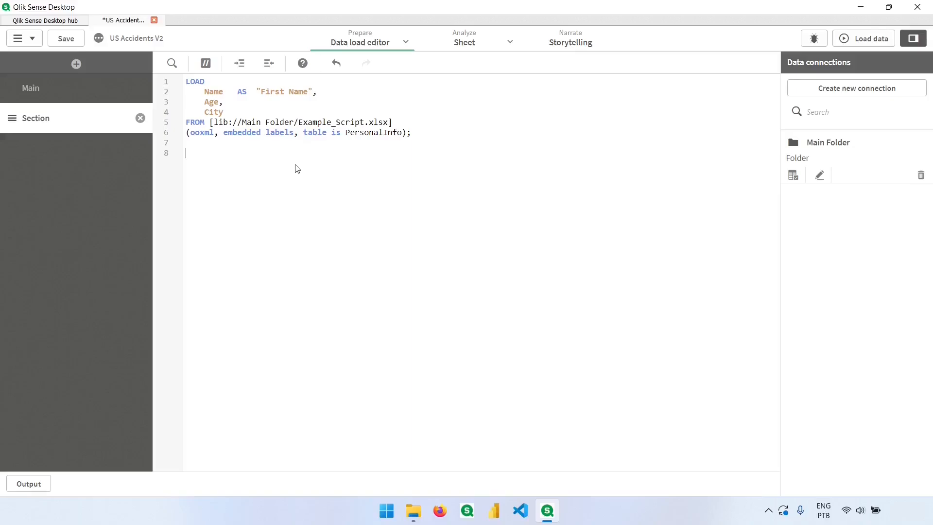
Step: Add a // comment saying everything typed in this row won't be read, and reload
text(//)
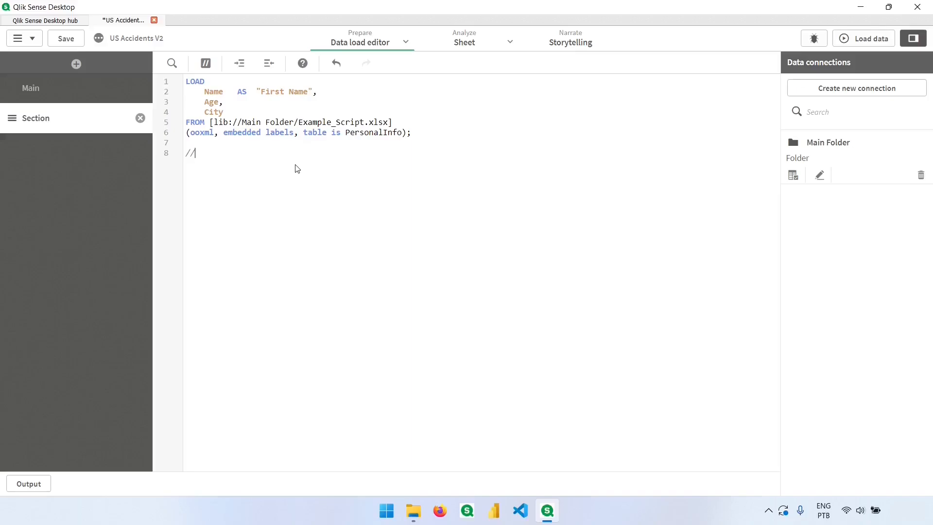
text(Everythi)
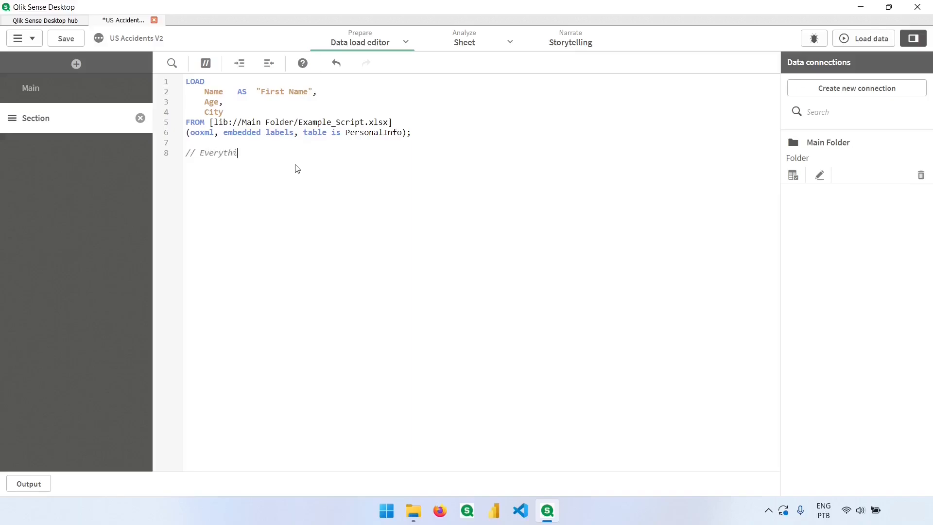
text(ng that I ty)
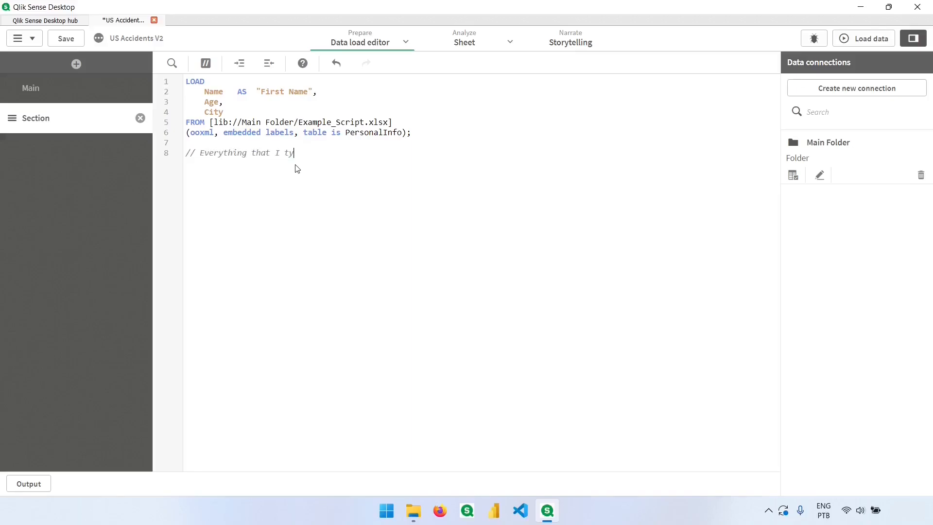
text(pe in th)
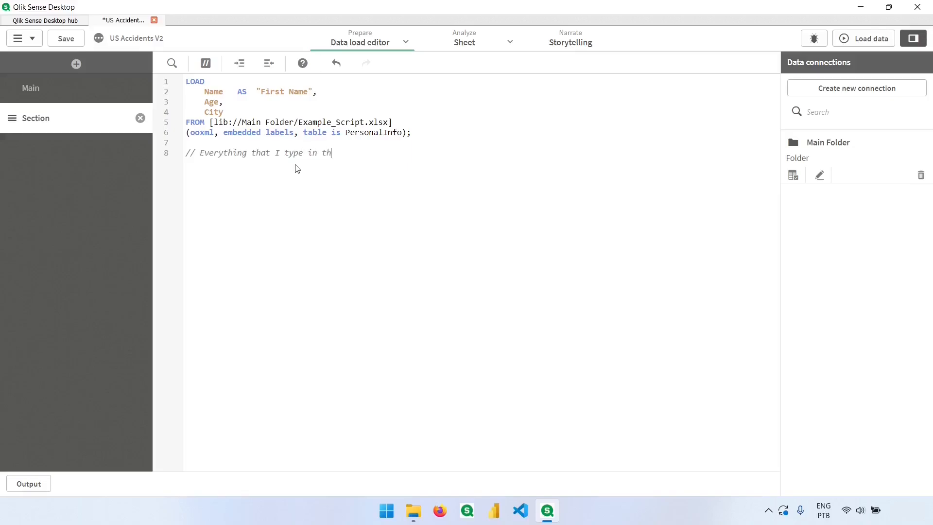
text(is row will not be read by Qlik)
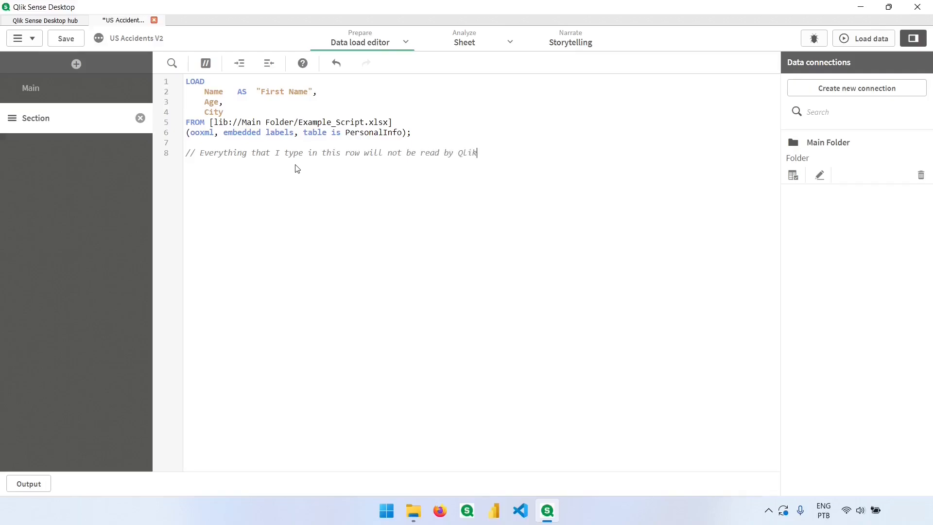
mouse_move(846, 47)
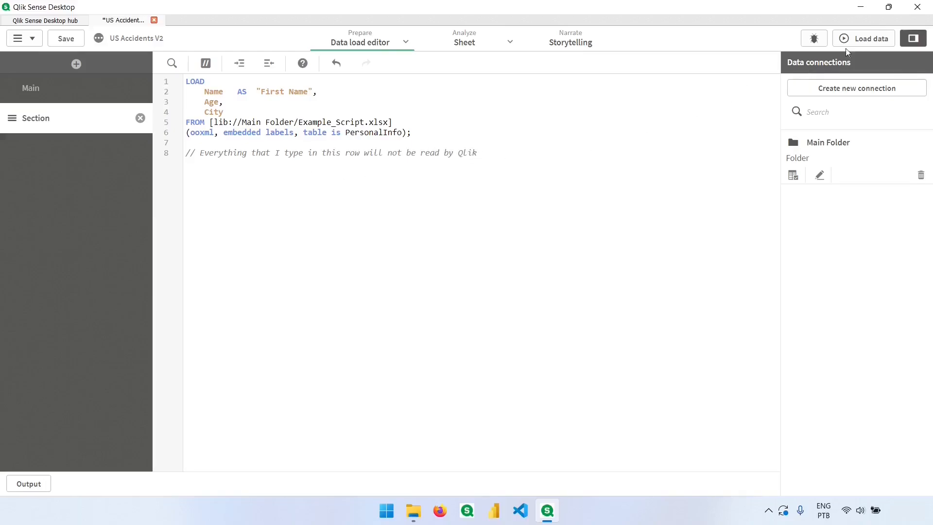
click(868, 38)
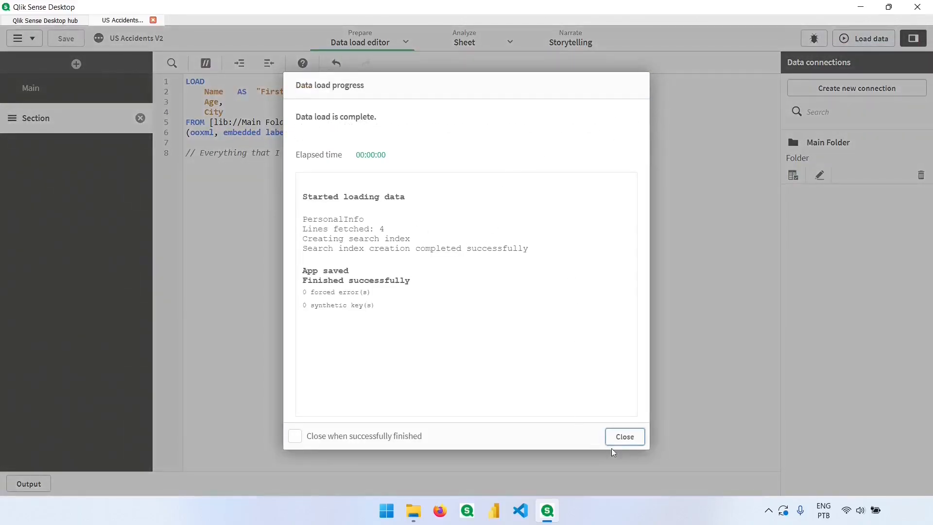
click(624, 437)
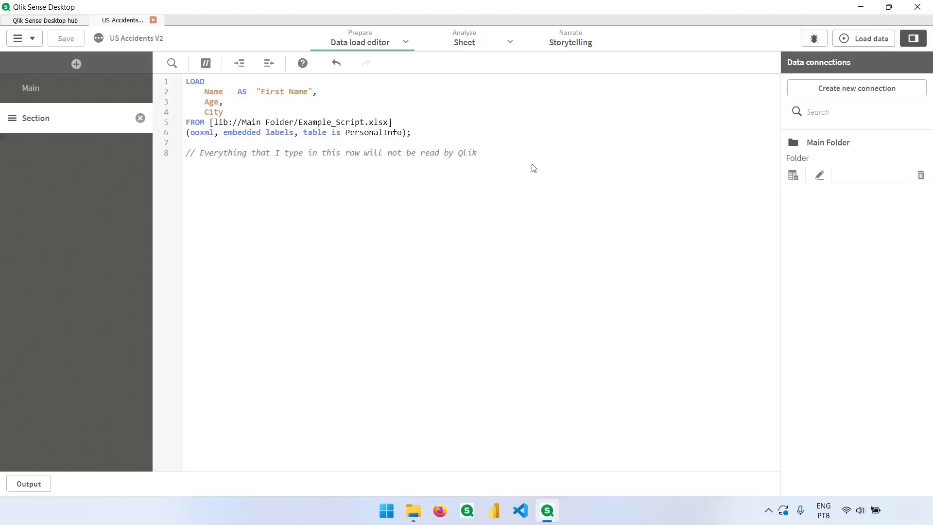
Step: Replace the test letters on the new line with an uncommented LOAD
text(kskskk)
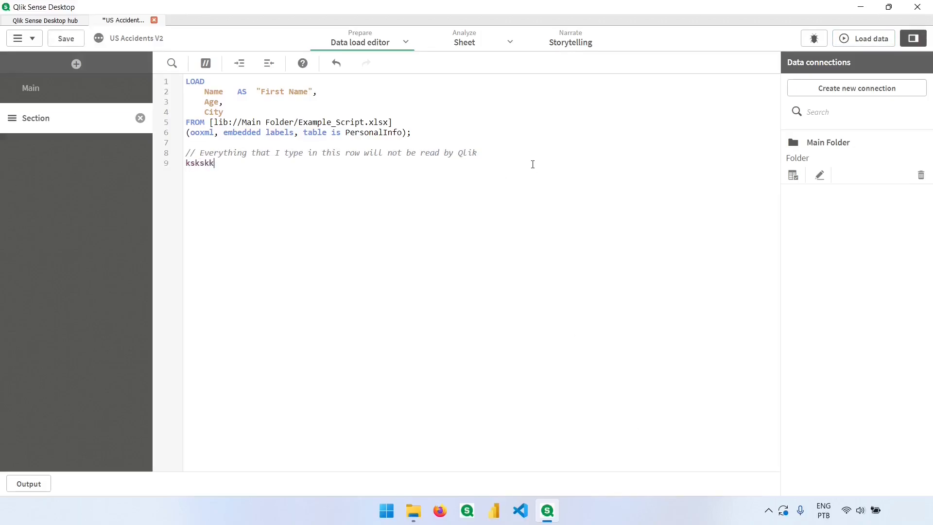
key(Backspace)
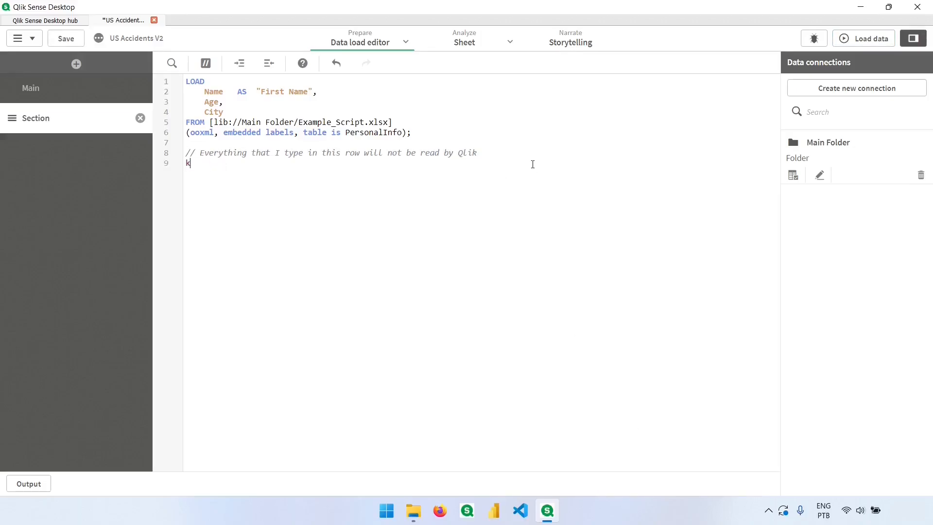
text(OAD)
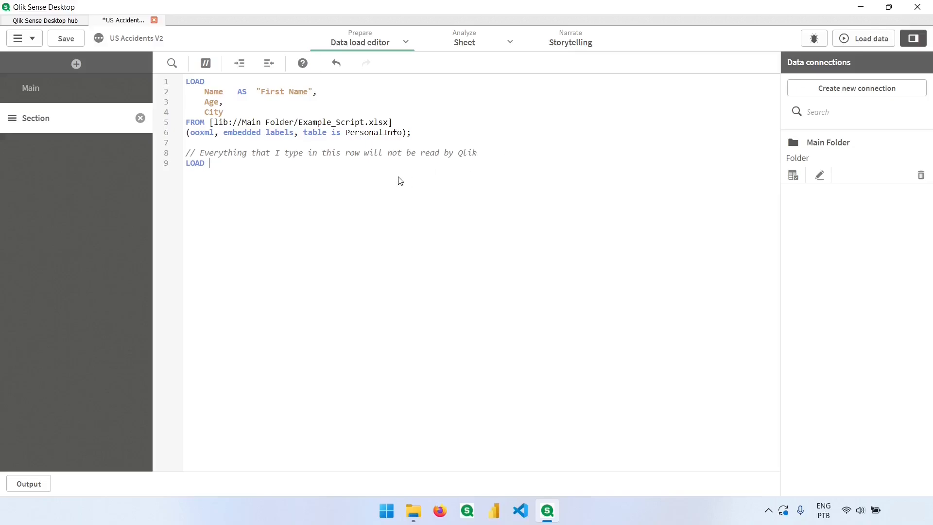
mouse_move(863, 38)
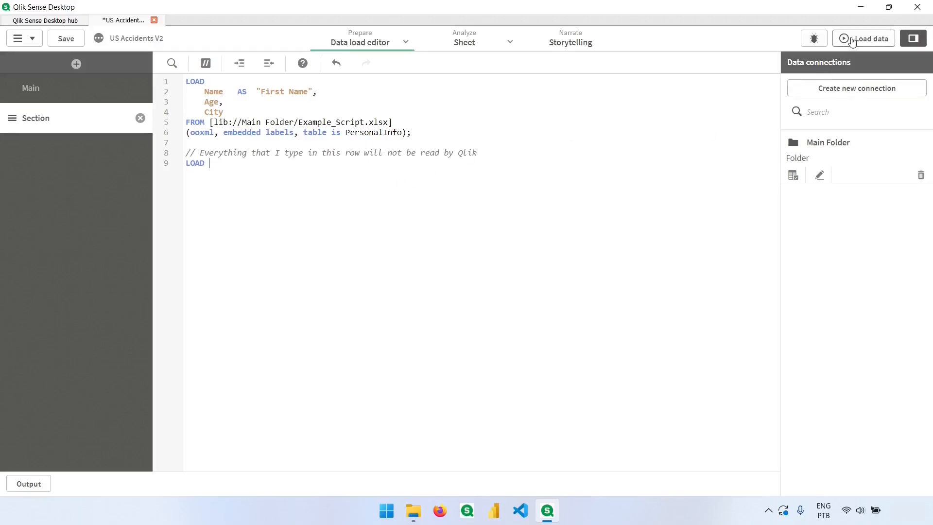
Step: Reload with the bare LOAD, inspect the unexpected-token error, and close the report
click(863, 38)
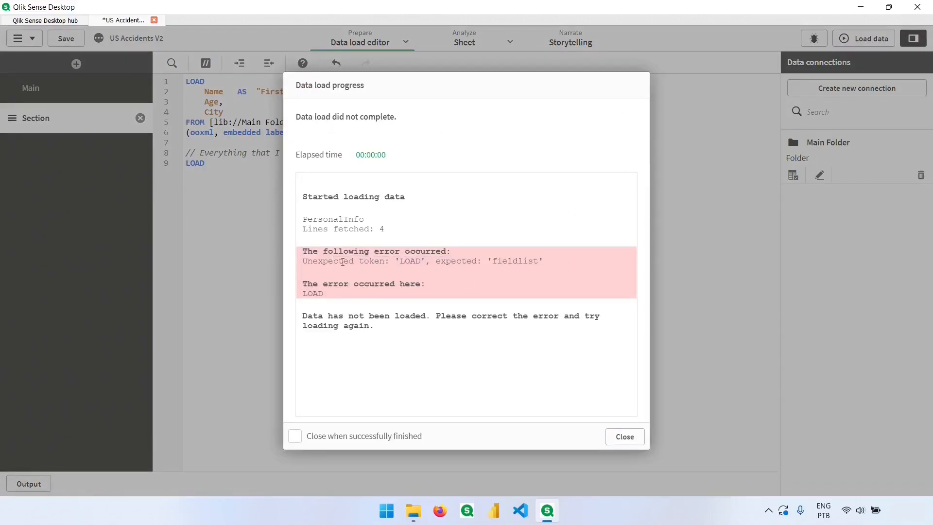
double_click(410, 261)
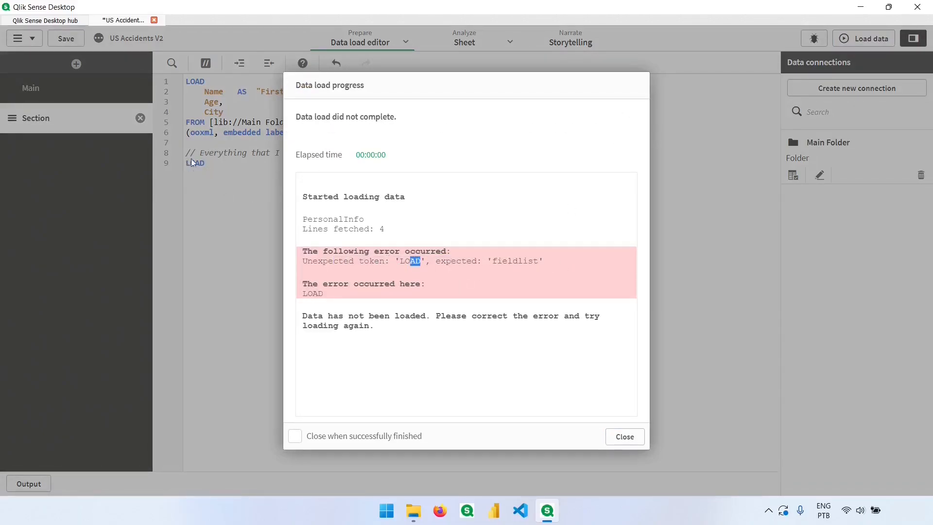
click(623, 437)
text(//)
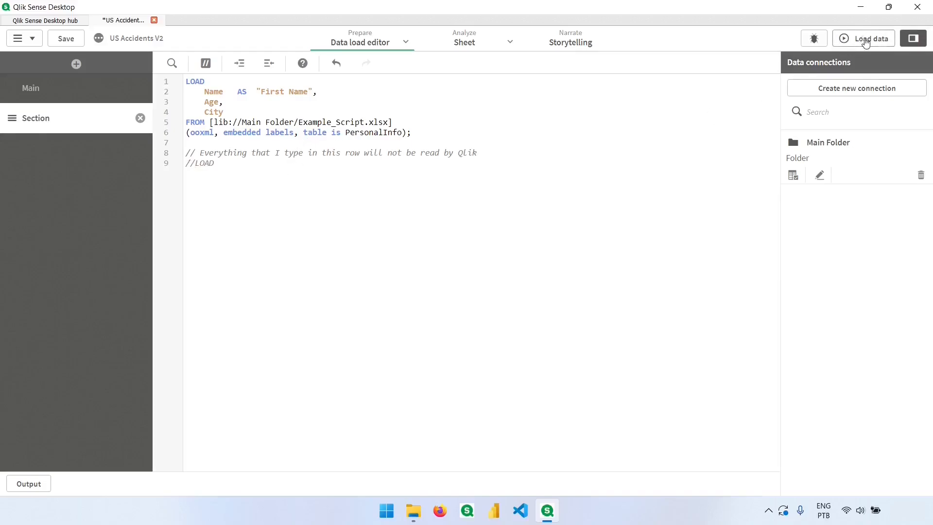
Step: Reload the data, toggle the LOAD block's comment off and on, and delete the //LOAD line
click(66, 38)
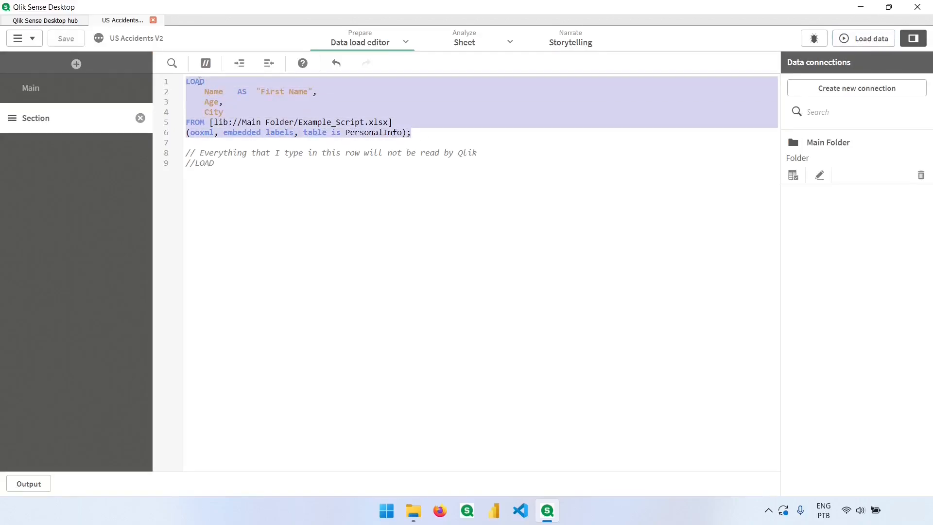
mouse_move(205, 62)
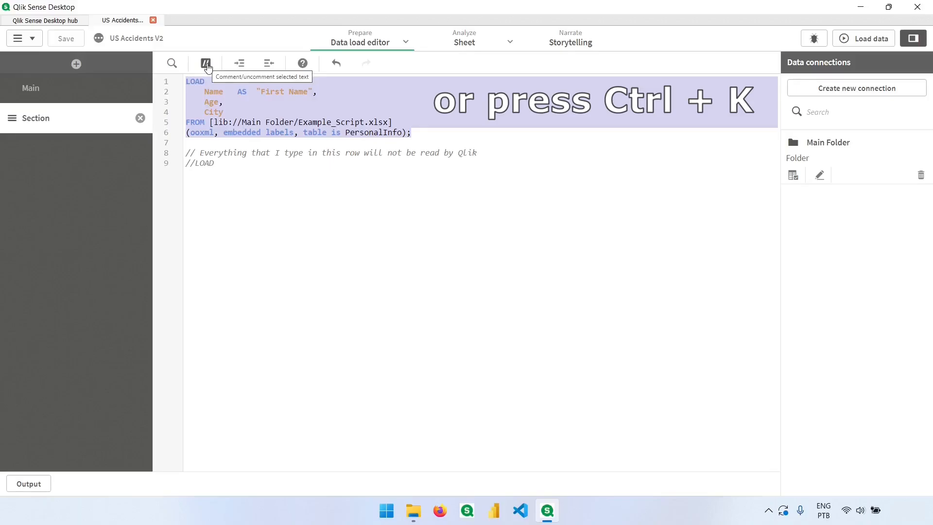
click(205, 63)
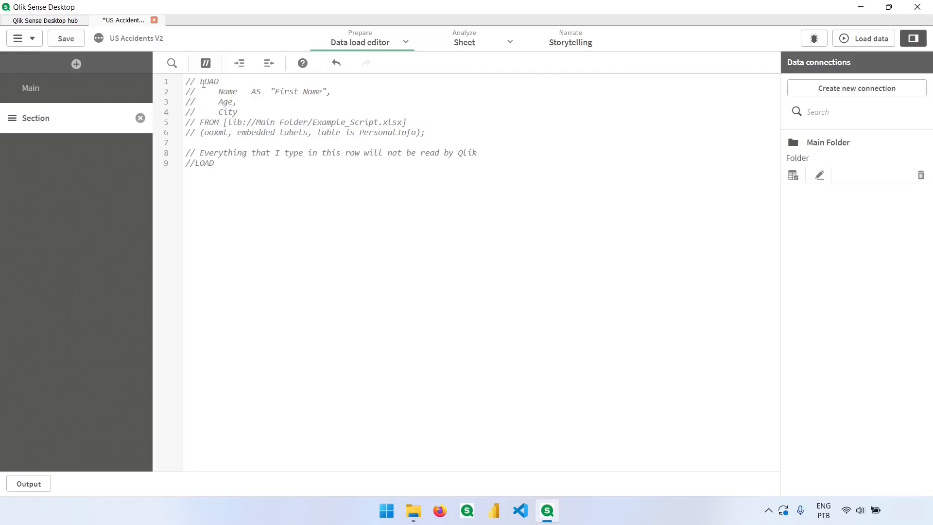
click(205, 63)
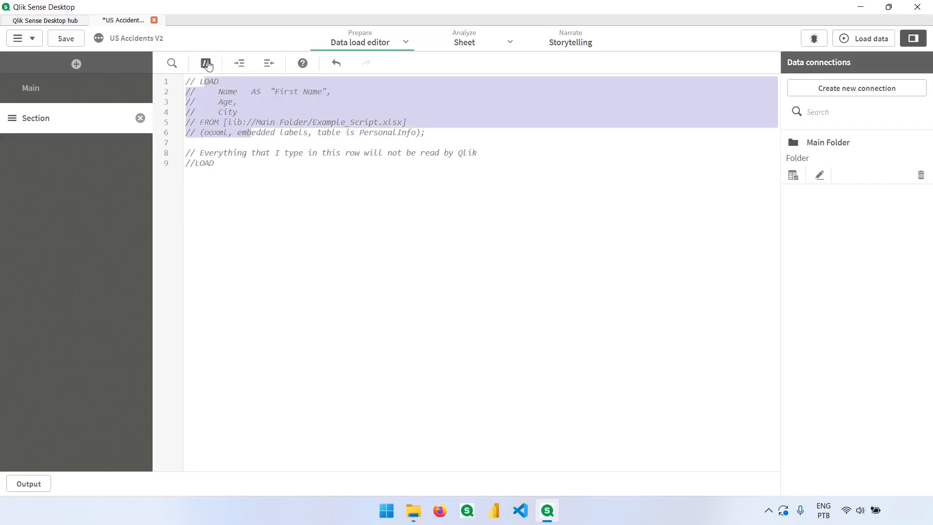
click(204, 63)
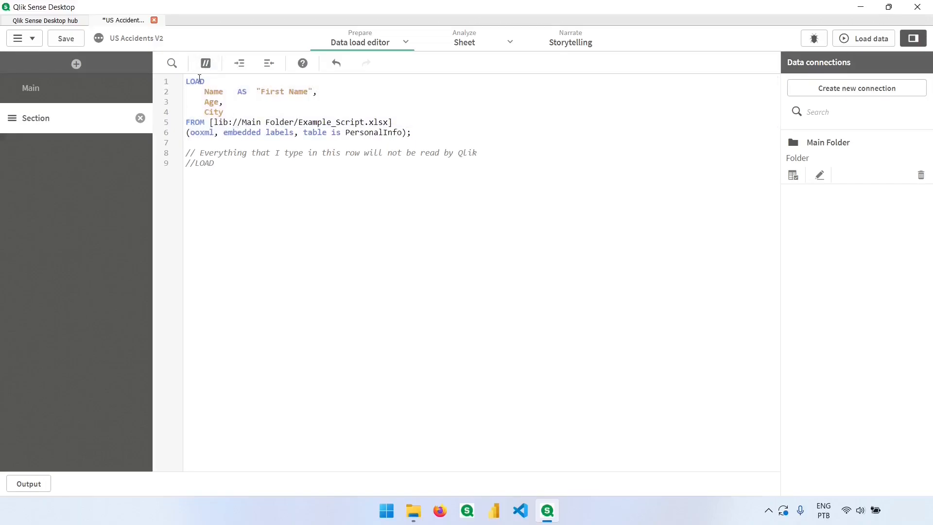
click(220, 163)
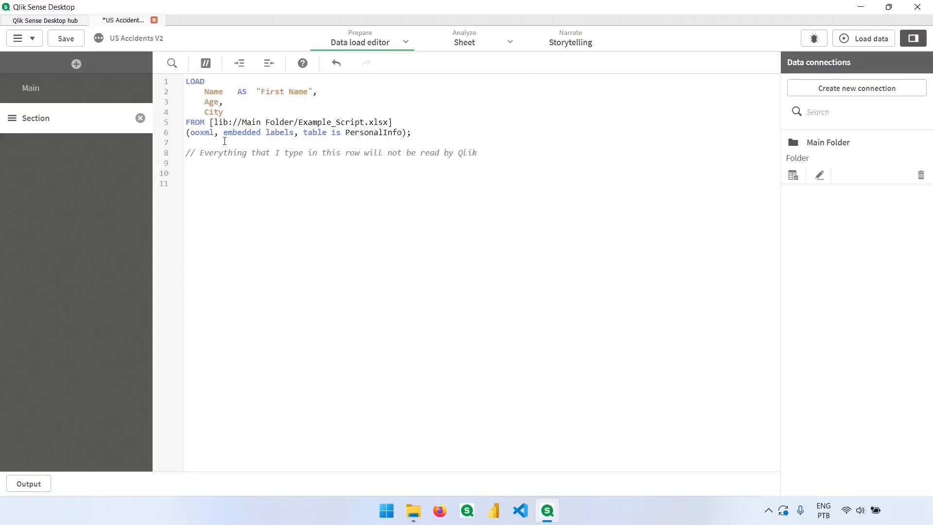
Step: On line 11, wrap placeholder lines 'asodi' and 'jifsduhg' in a /* */ block comment, then type LOAD
click(188, 183)
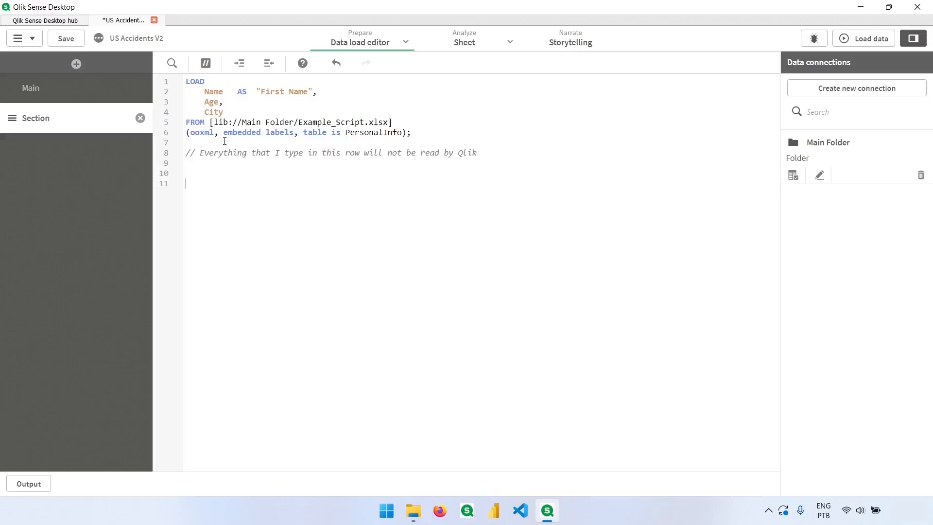
text(/*)
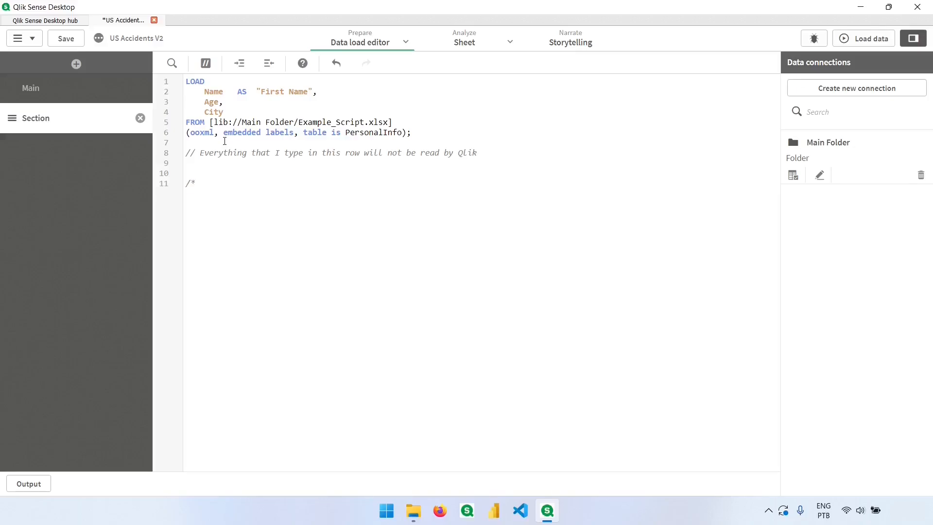
key(Enter)
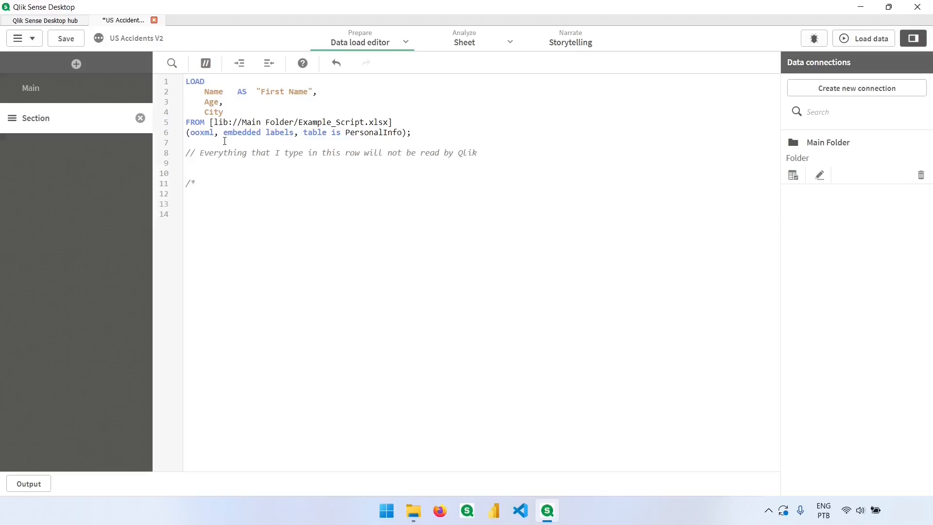
text(asodi)
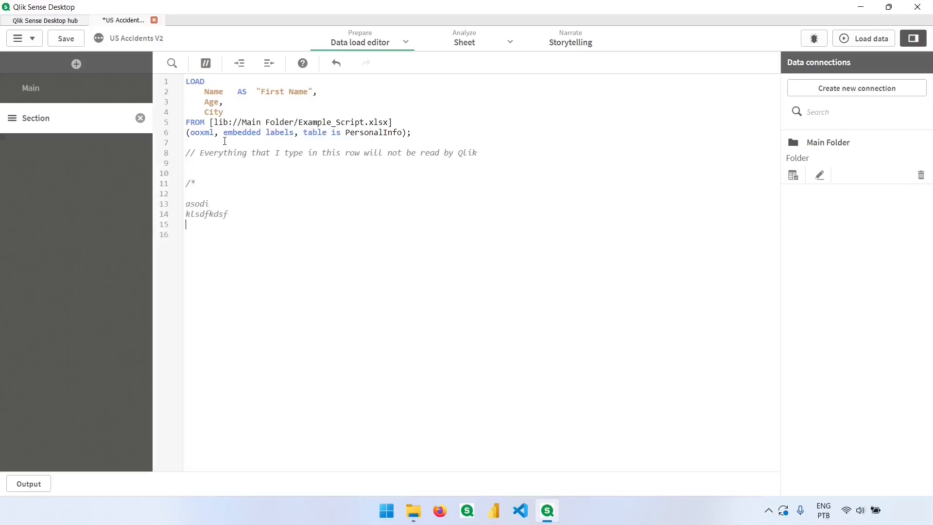
text(jifsduhg)
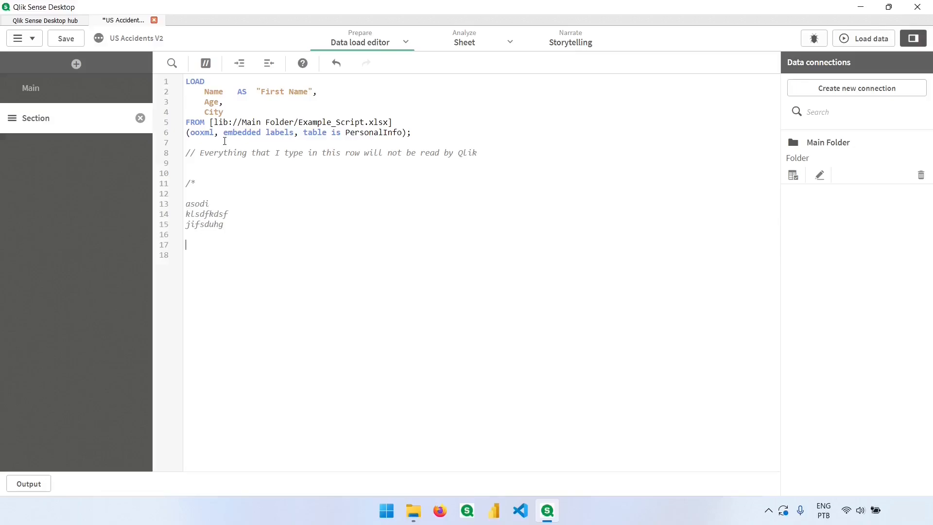
text(*/)
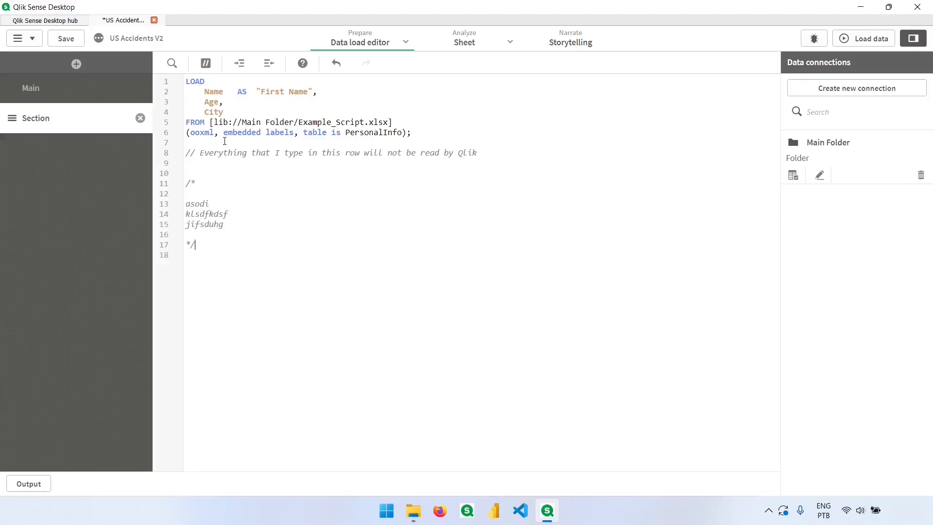
text(LOAD)
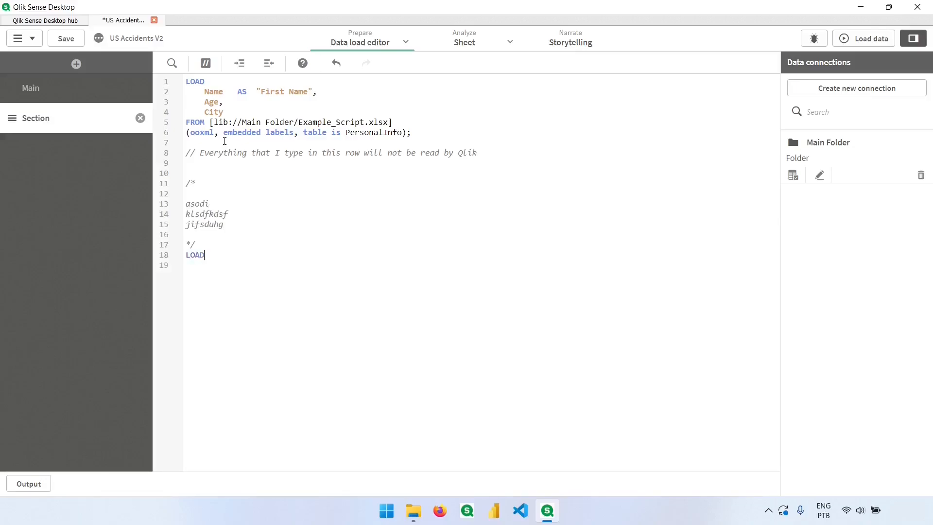
mouse_move(223, 260)
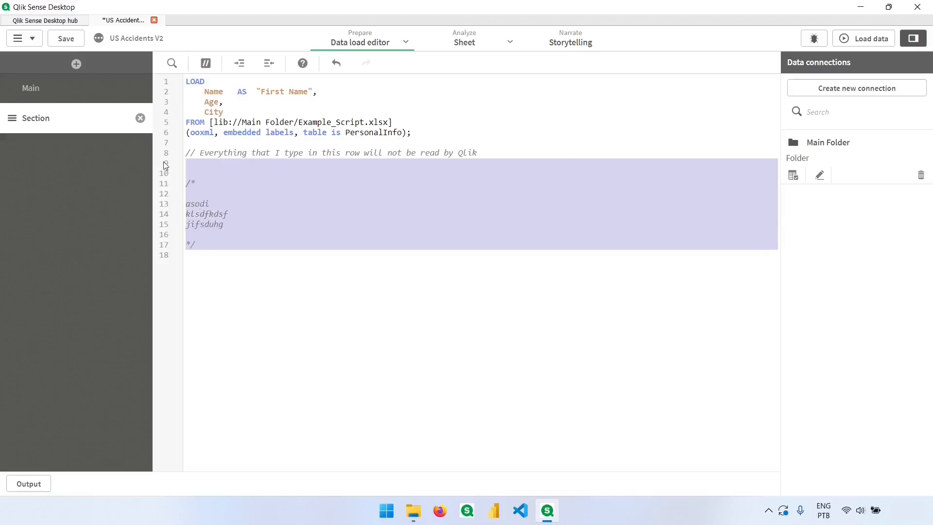
Step: Delete the selected test comment lines
key(Delete)
text(-------------------)
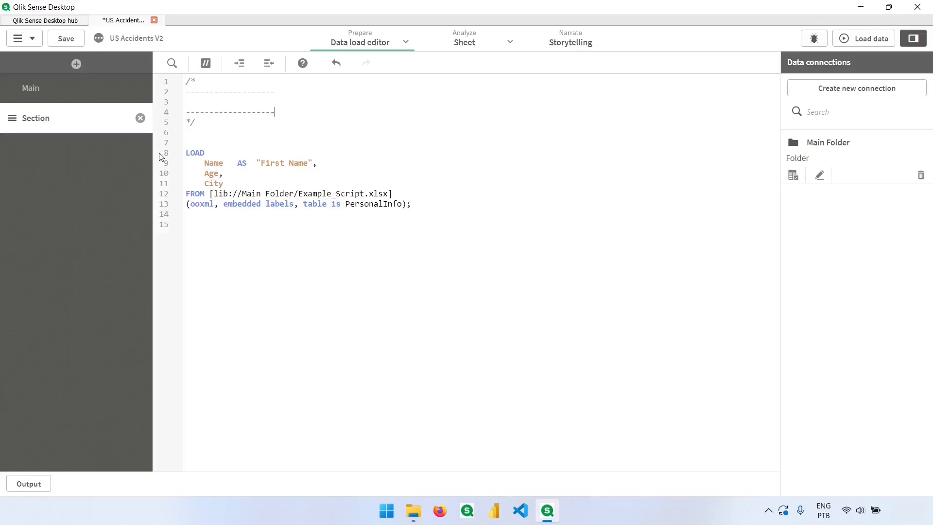
Step: Replace the old header with a dashed /* */ comment reading 'Loading the table X with the Data...'
click(205, 153)
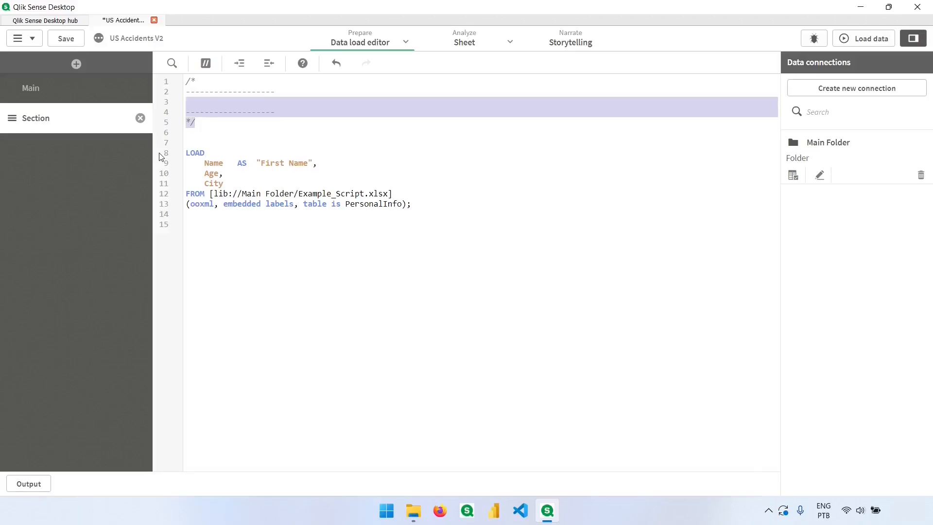
key(Delete)
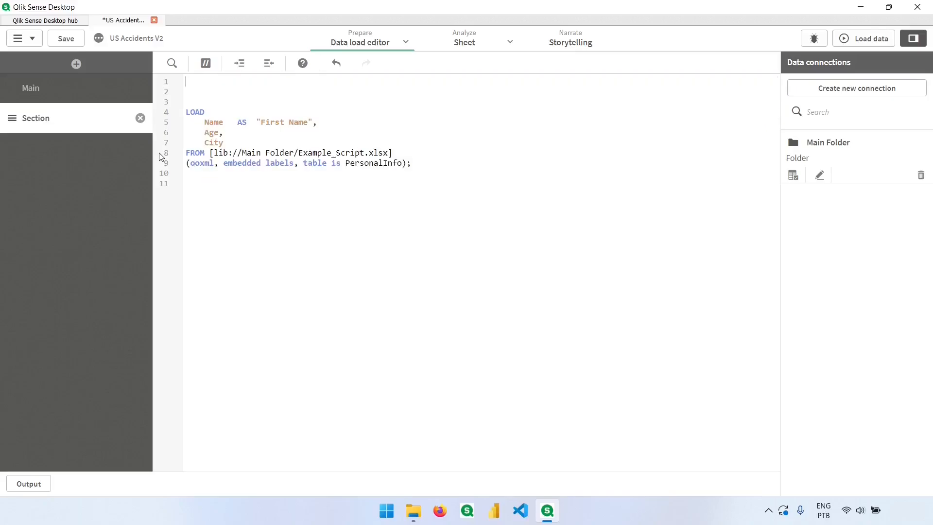
text(/*)
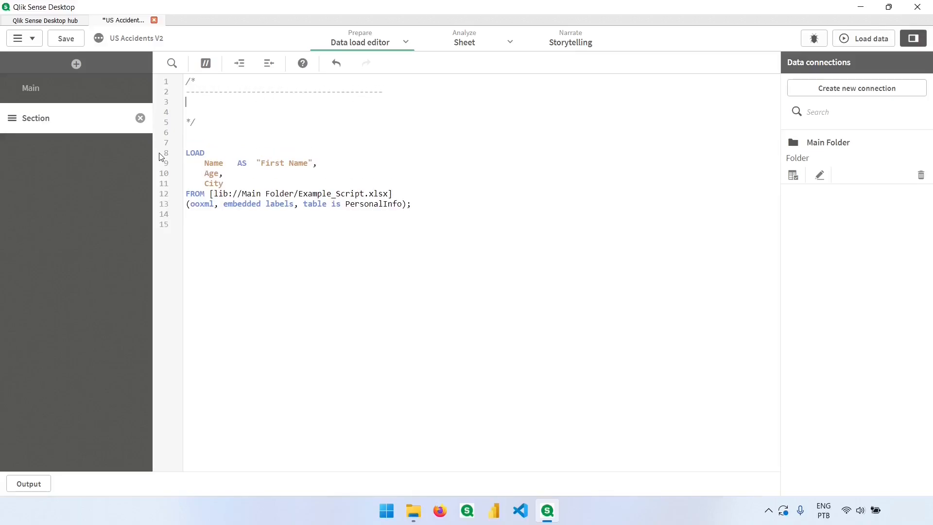
text(------------------------------------------)
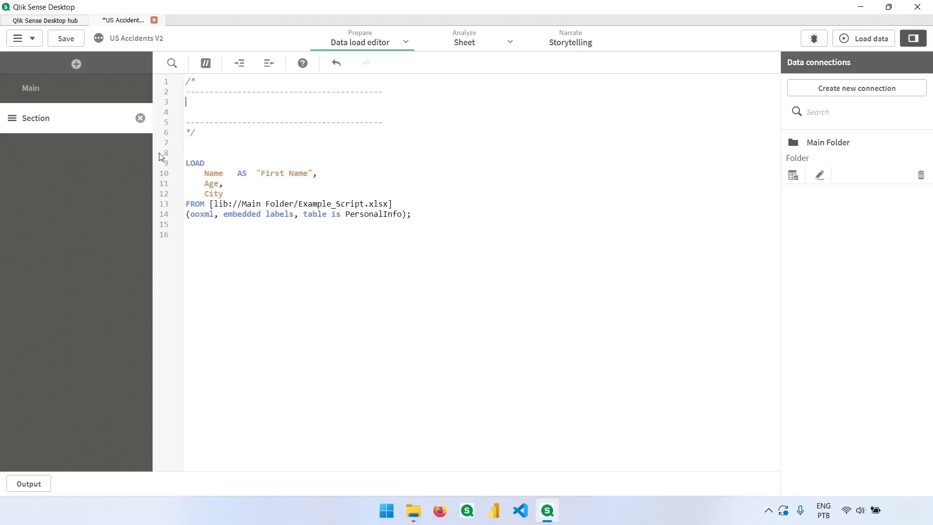
text(Loading the)
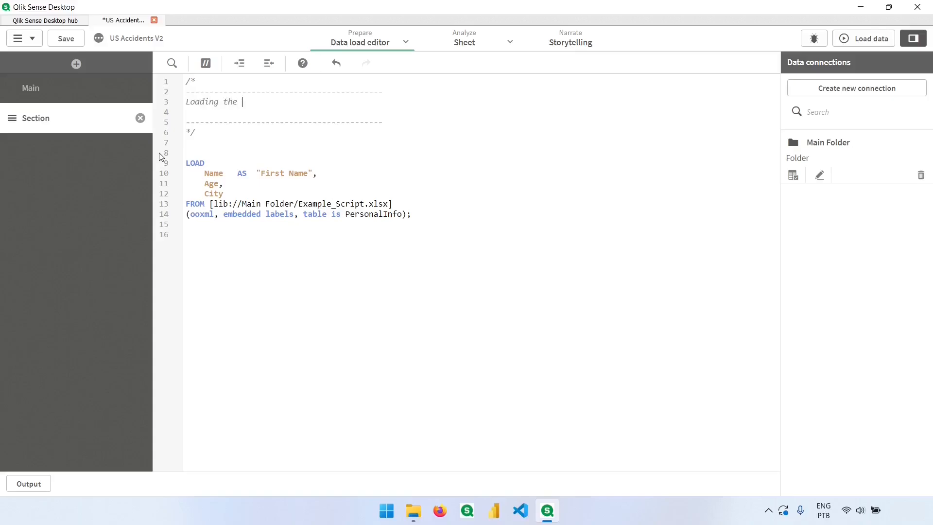
text(table X)
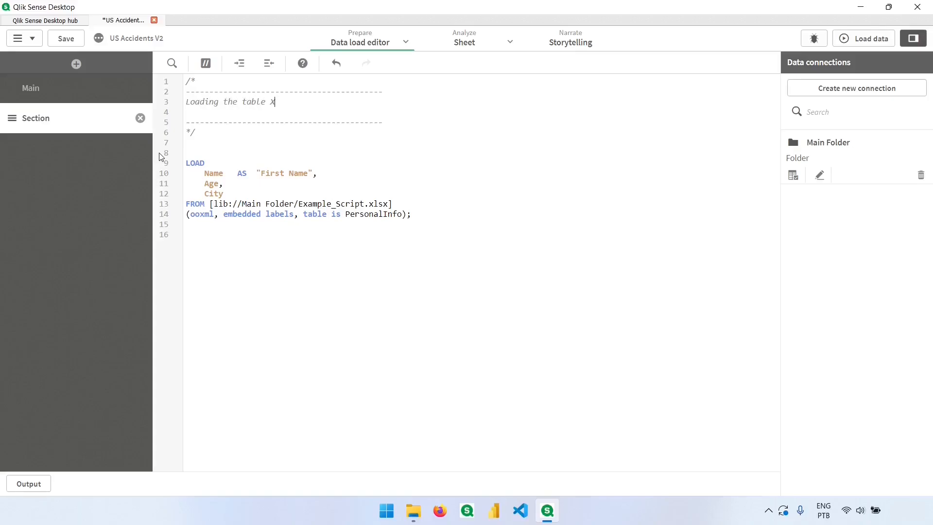
text(with the D)
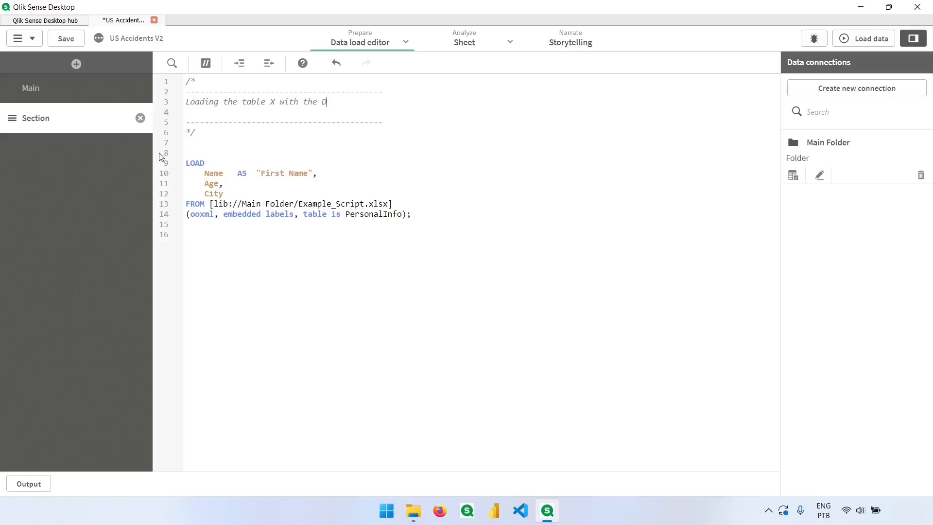
text(ata...)
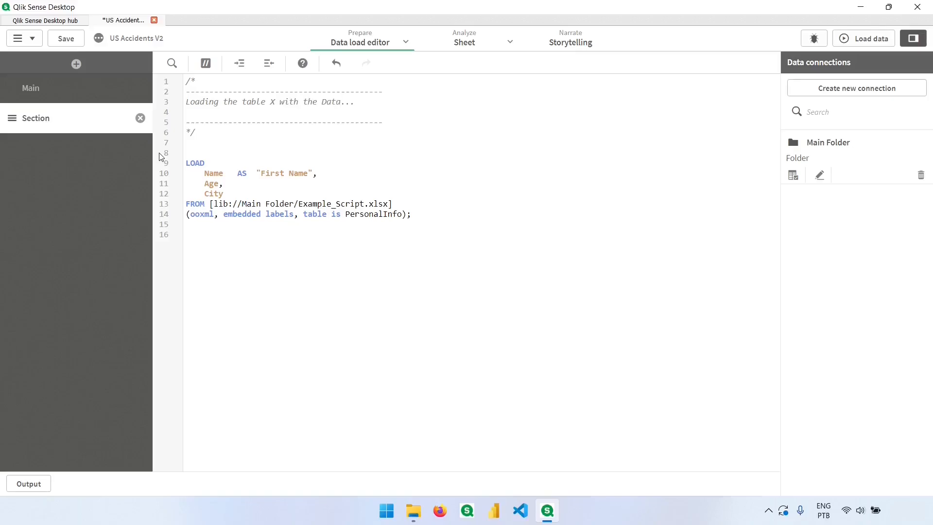